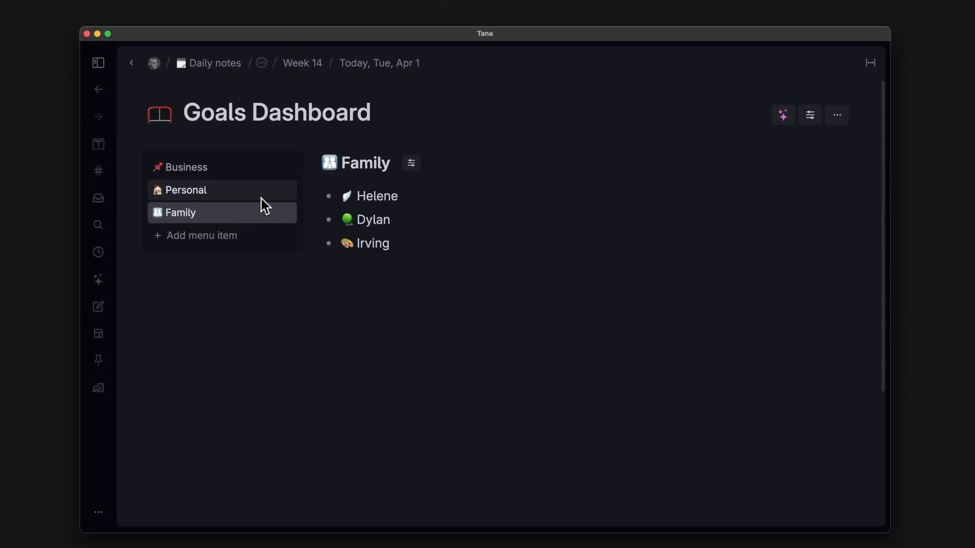
# Switch the dashboard to today's daily note about finding all tasks.
pyautogui.click(187, 166)
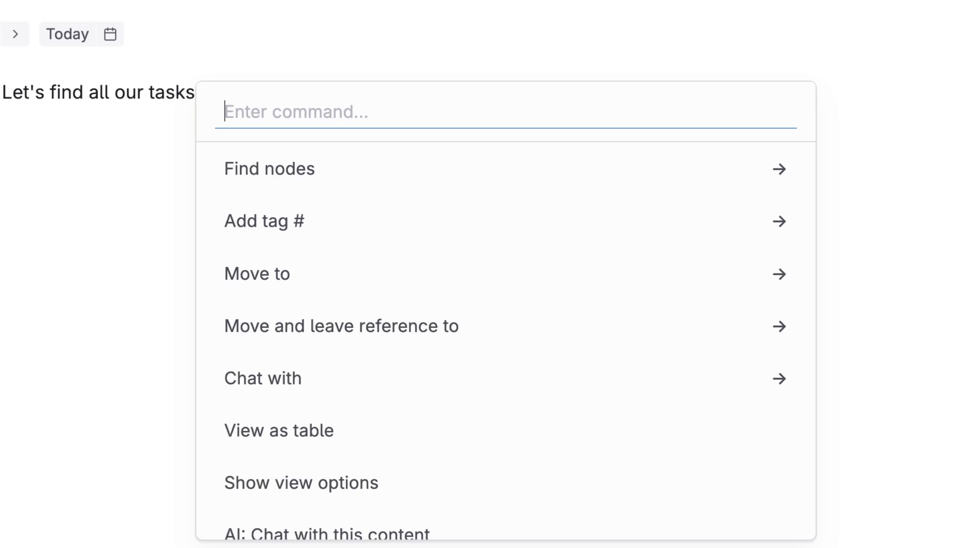
# Run a Find nodes search from the command line for recently created tasks.
pyautogui.write('Find nodes with tag #')
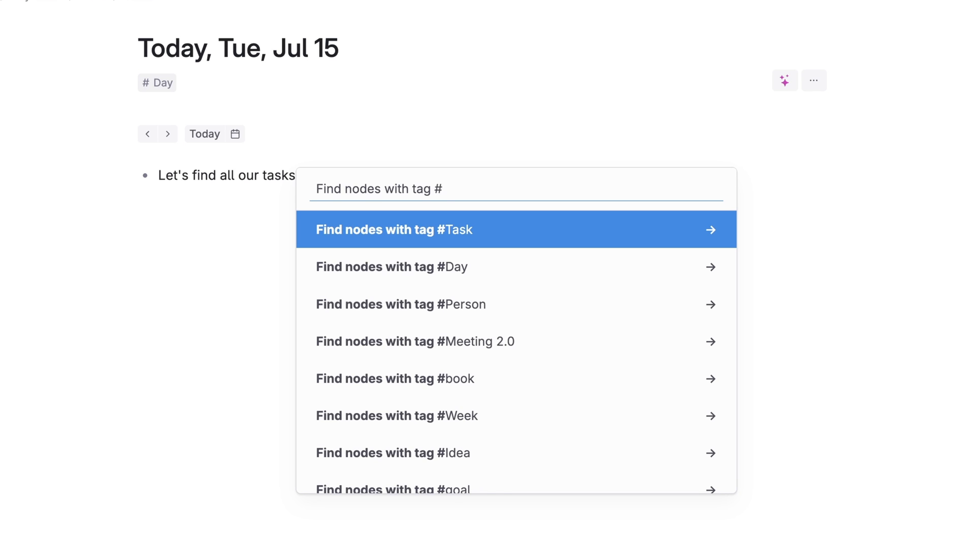
pyautogui.write('p')
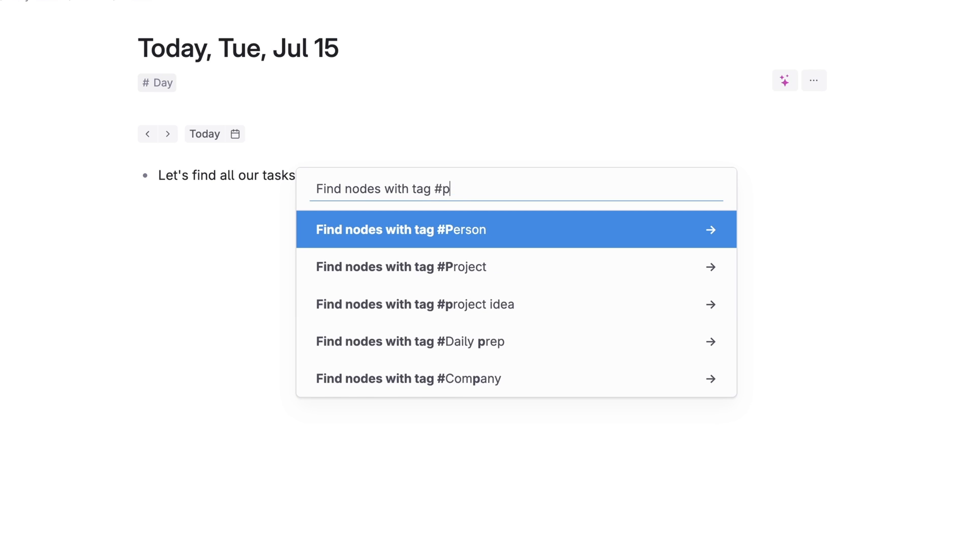
pyautogui.write('idea')
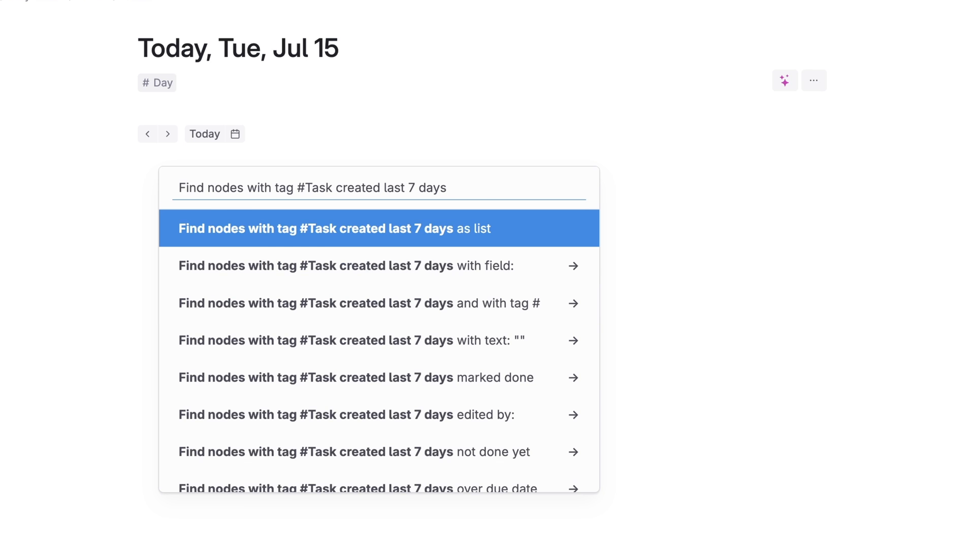
pyautogui.click(334, 228)
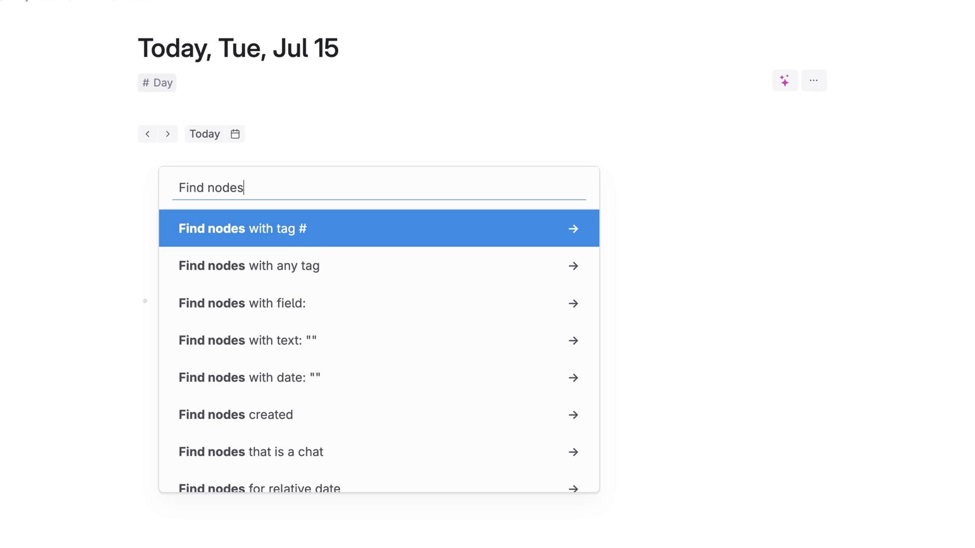
# Insert a live list of nodes with field Status=Open into today's note.
pyautogui.click(378, 303)
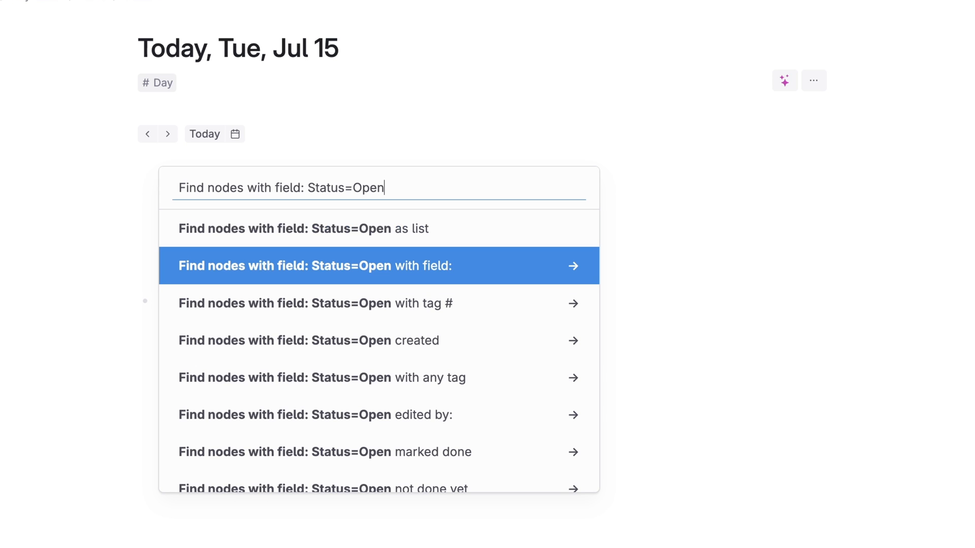
pyautogui.click(303, 229)
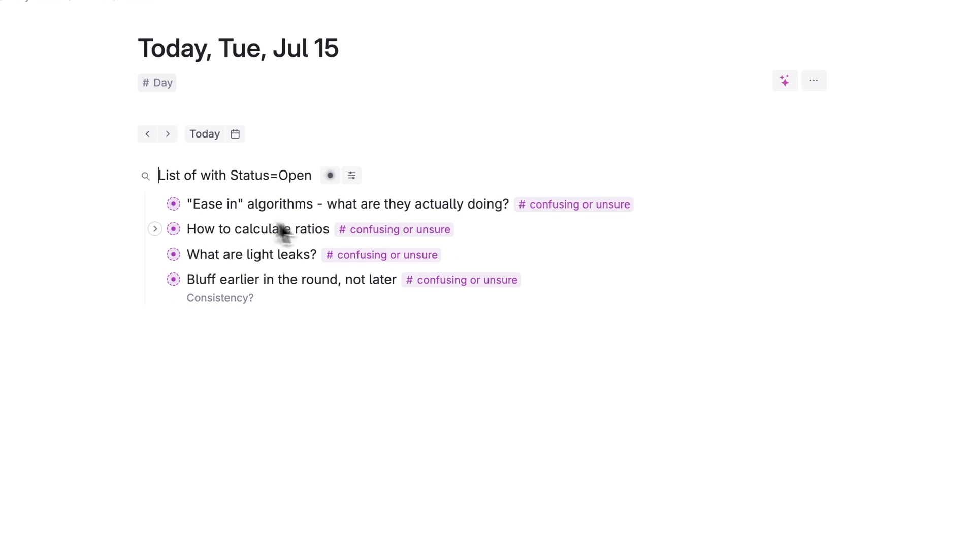
pyautogui.moveTo(827, 199)
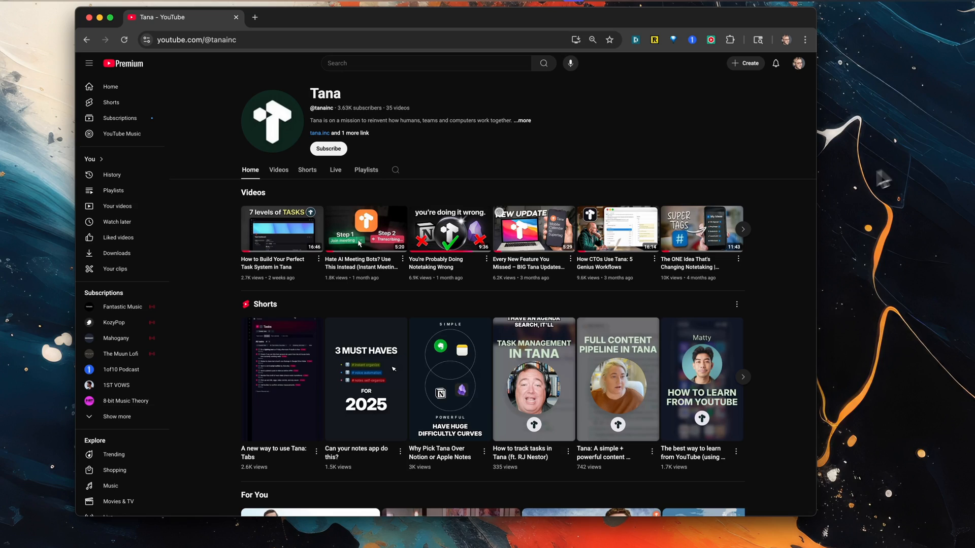
# Bring up the command menu over the 'A Few Tana Tips' list in today's note.
pyautogui.click(328, 148)
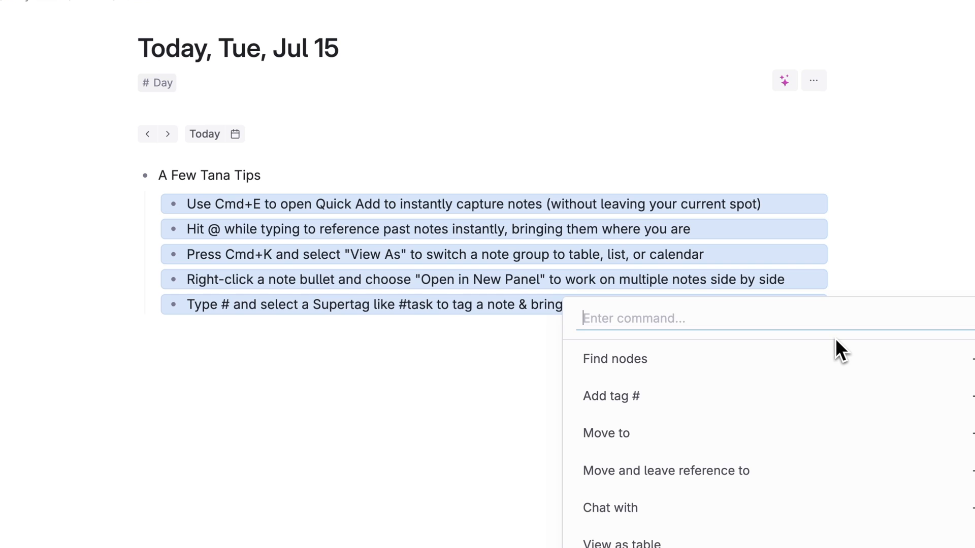
# Add the #Tana Tips tag to all five tip notes, then search 'open sea' for the schema.
pyautogui.write('ad')
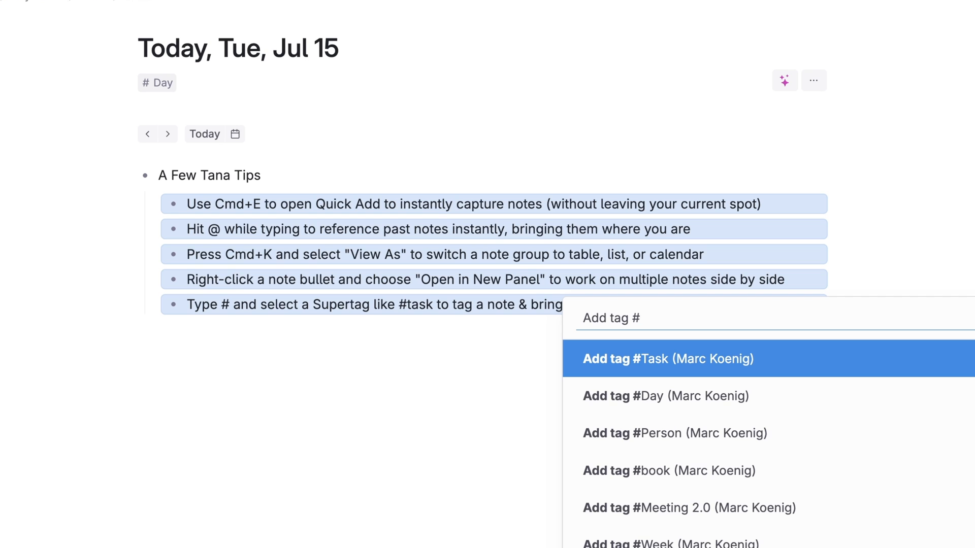
pyautogui.write('tana')
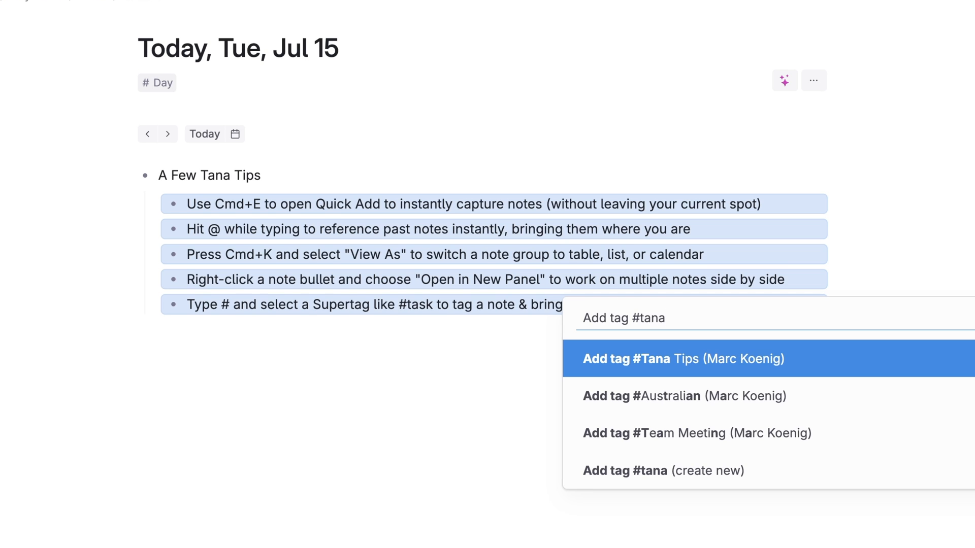
pyautogui.click(683, 359)
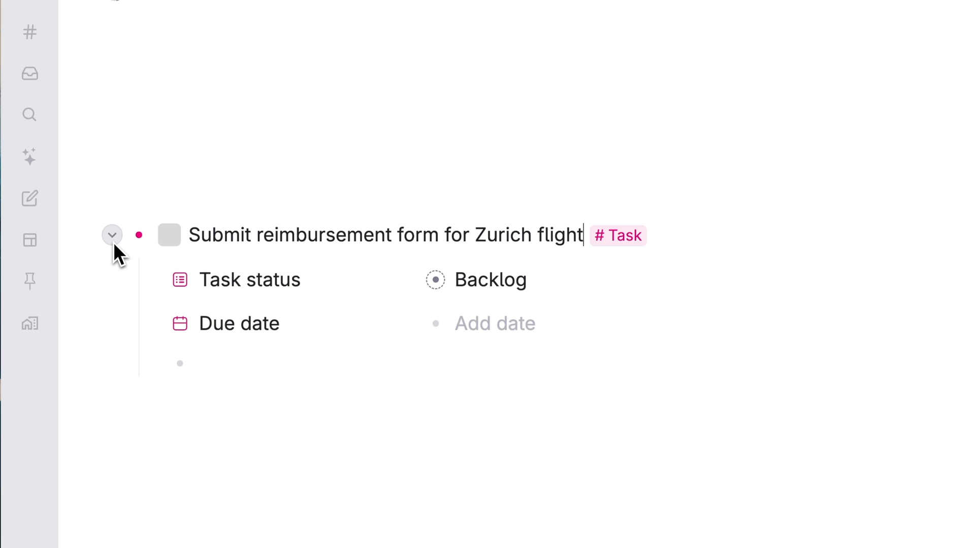
pyautogui.moveTo(124, 308)
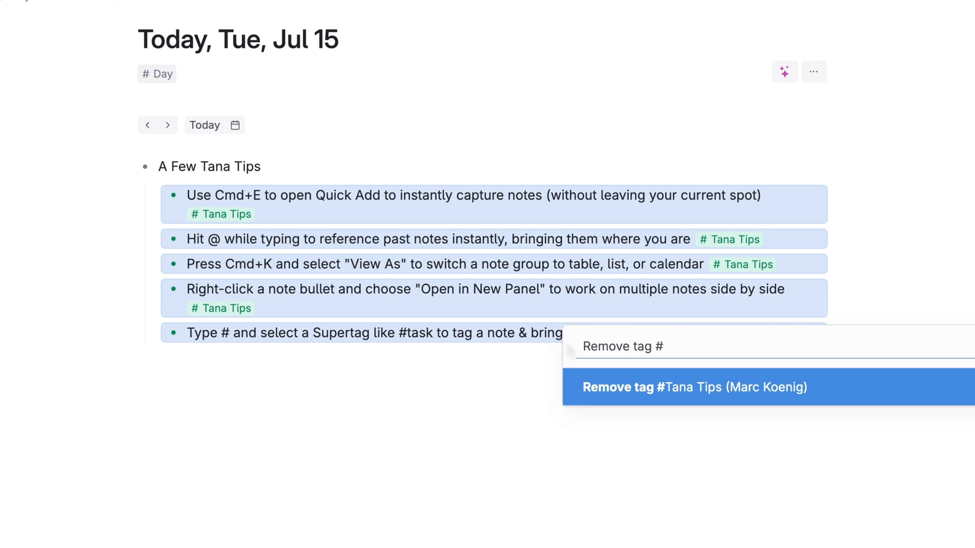
pyautogui.write('open sea')
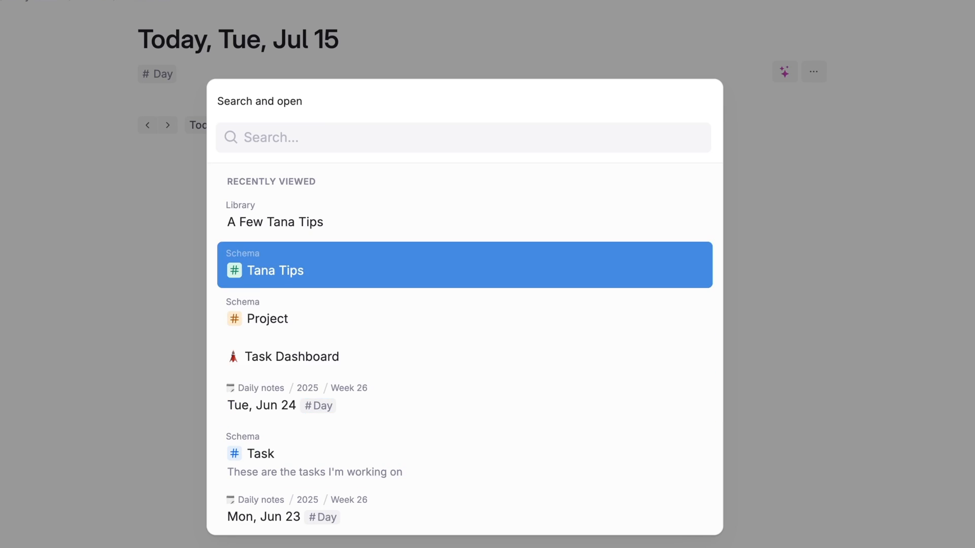
# Place Weekly Priorities and Today's Priorities in side-by-side panels via 'Open in new panel'.
pyautogui.write('Super')
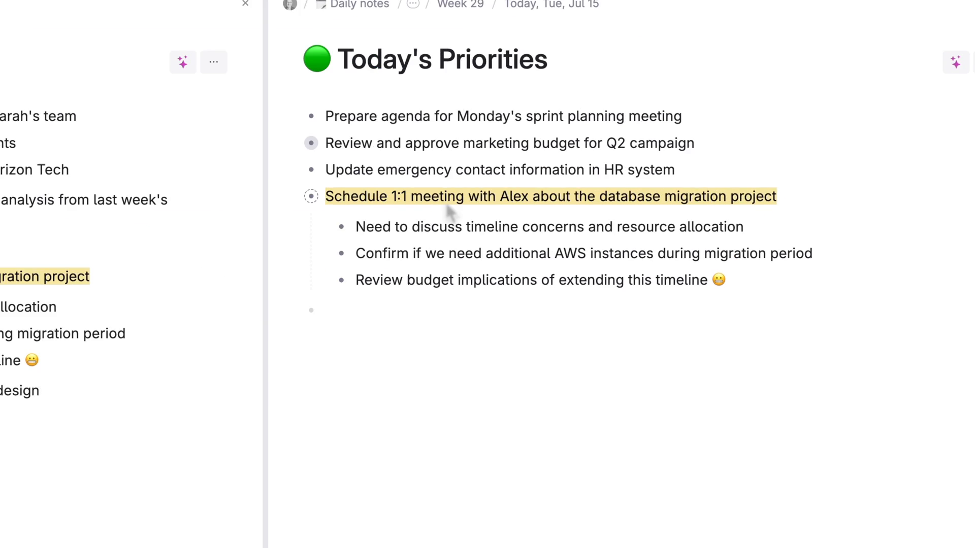
pyautogui.write('bring')
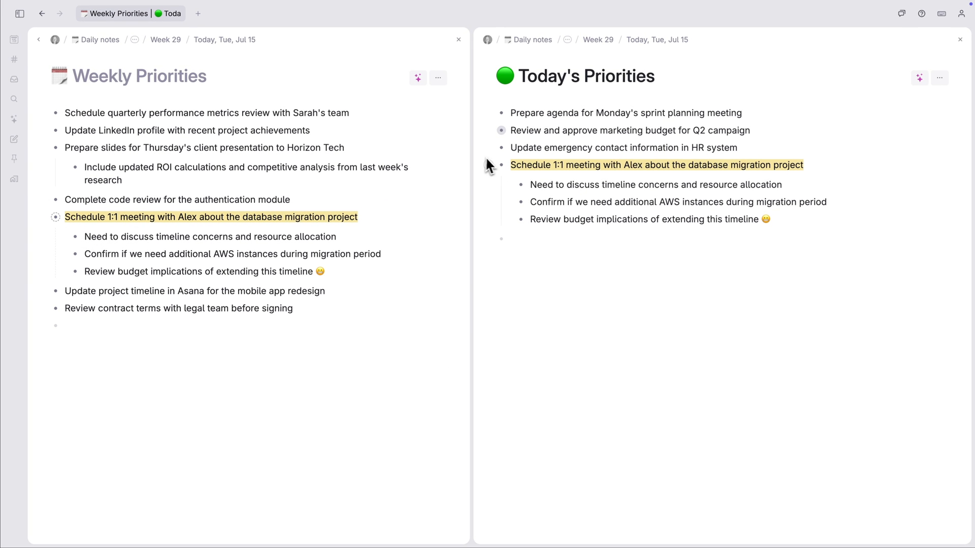
pyautogui.moveTo(726, 315)
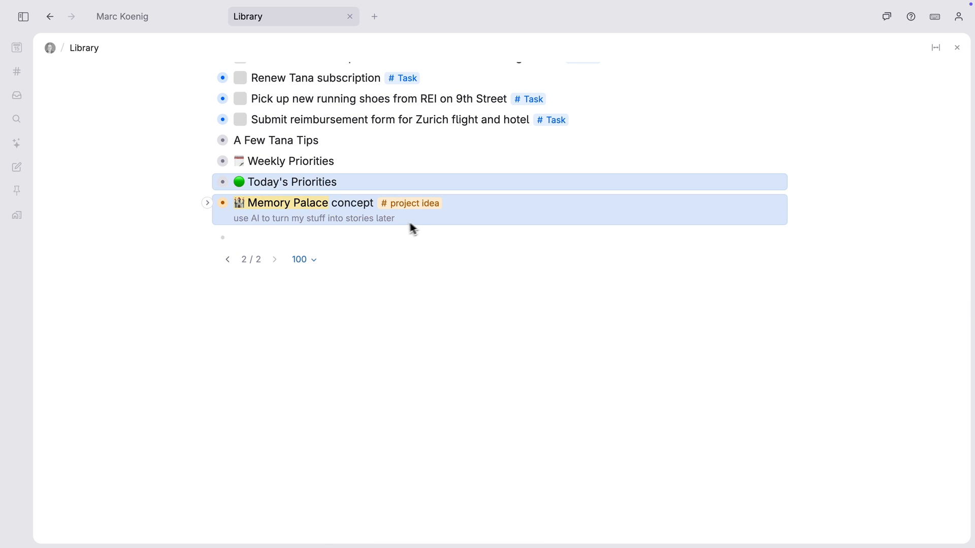
# Move the Memory Palace concept to Today, leaving a reference in the brainstorm list.
pyautogui.write('move')
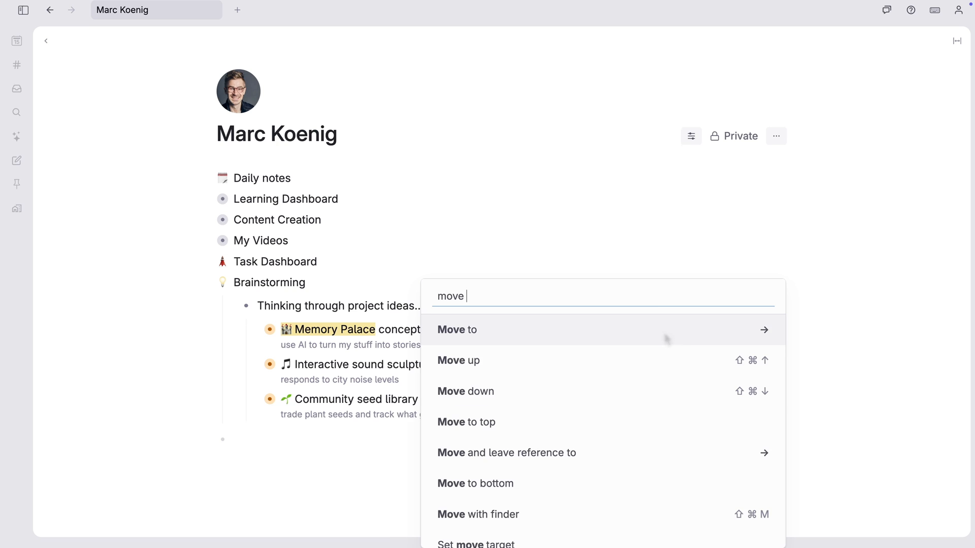
pyautogui.write('and')
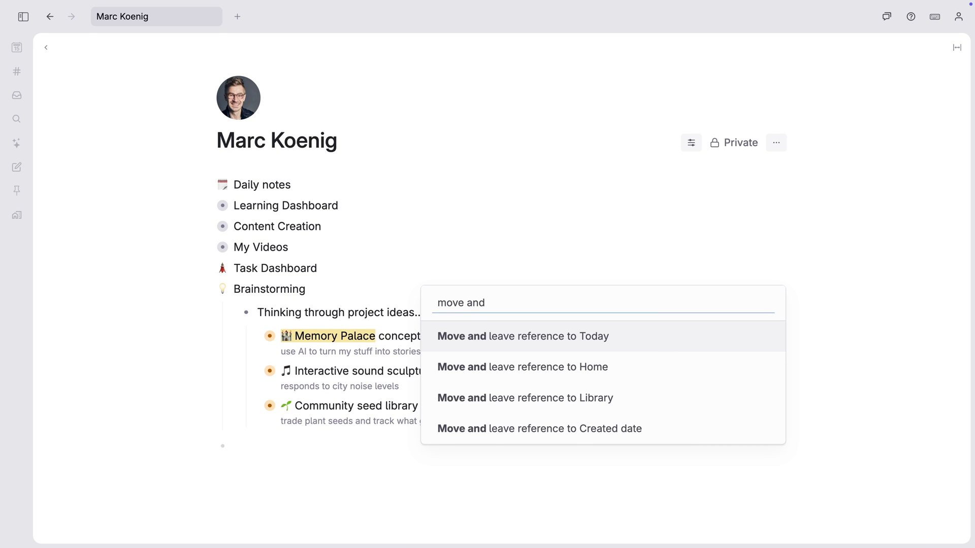
pyautogui.click(522, 337)
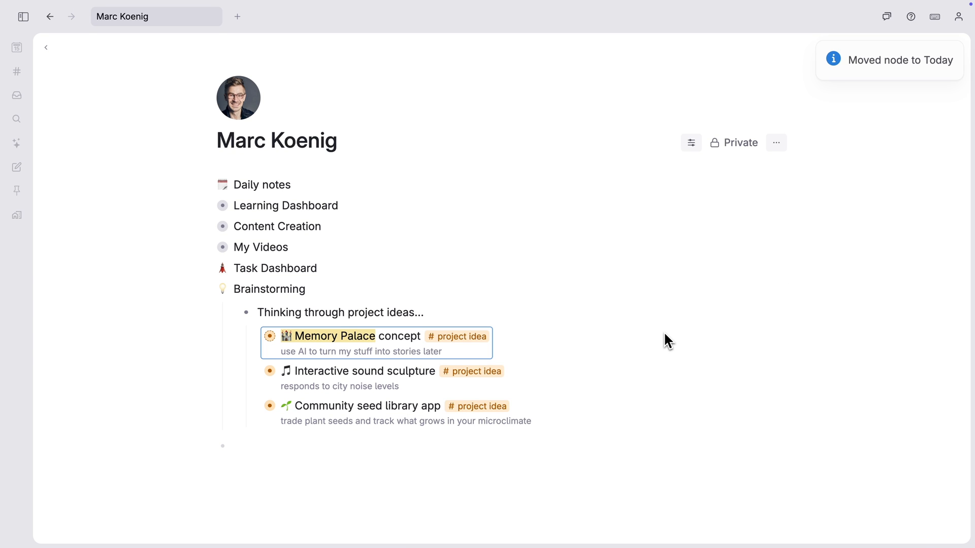
pyautogui.moveTo(309, 238)
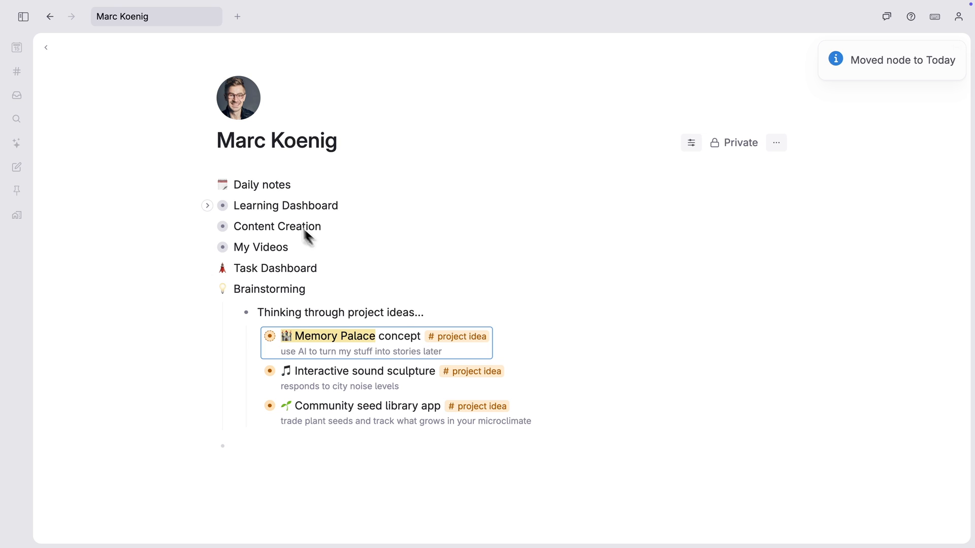
# Move the idea again with 'Move to', choosing A Few Tana Tips as destination.
pyautogui.write('m')
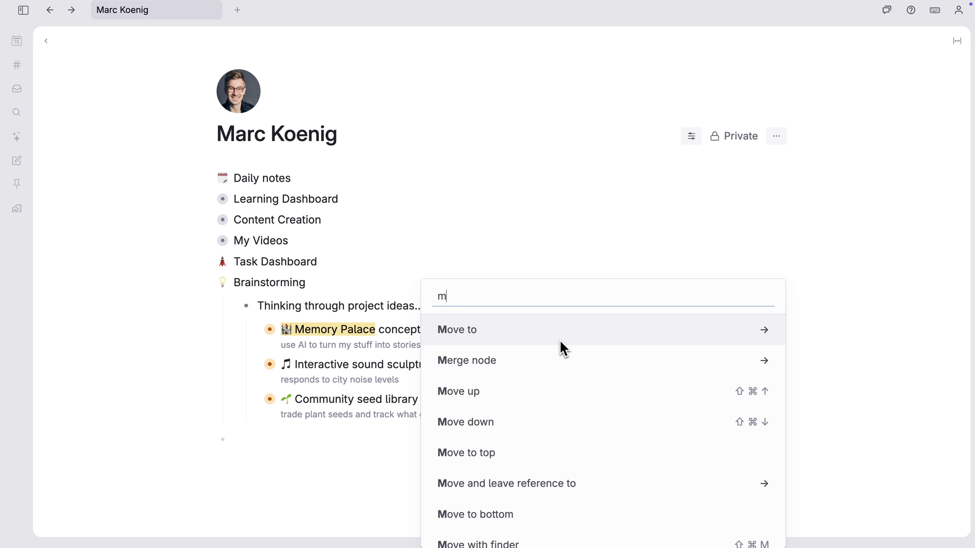
pyautogui.click(456, 330)
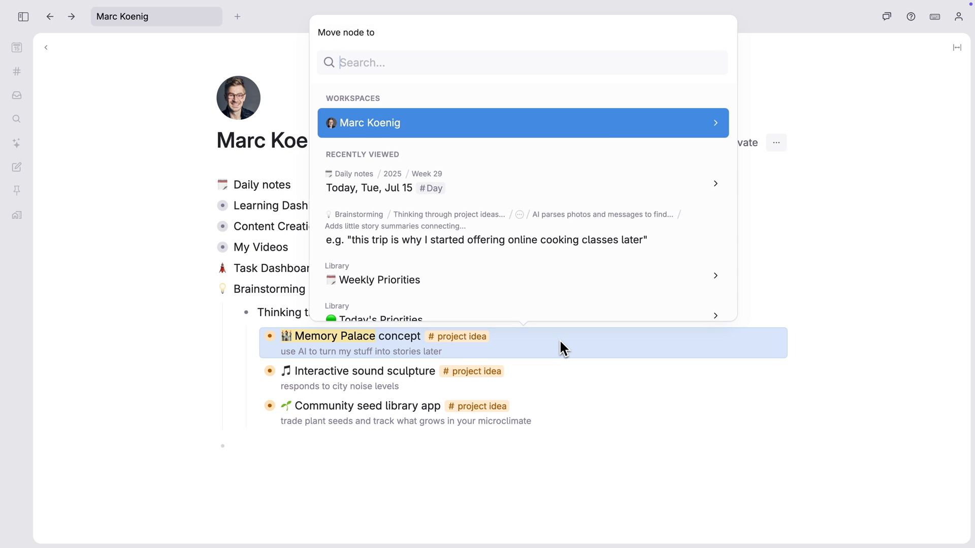
pyautogui.scroll(-3)
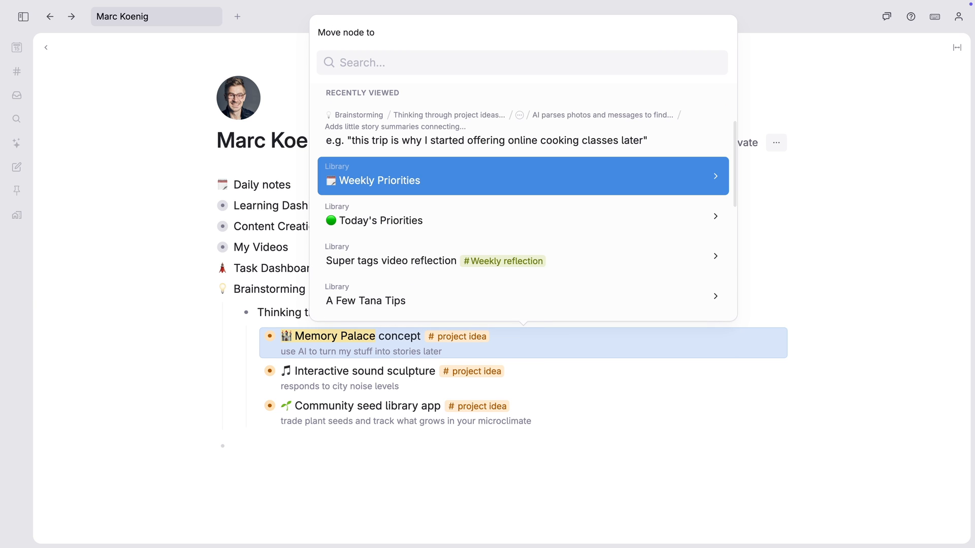
pyautogui.scroll(-3)
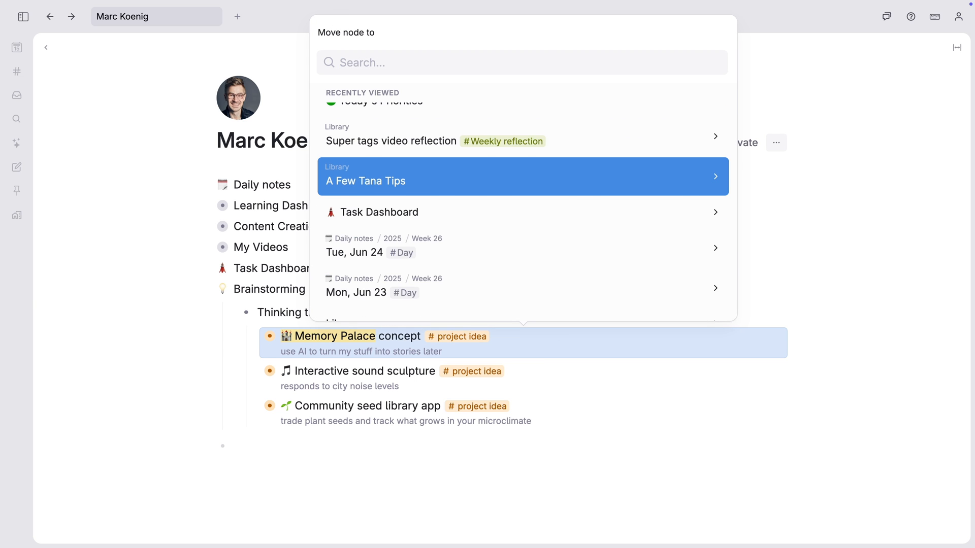
pyautogui.click(522, 176)
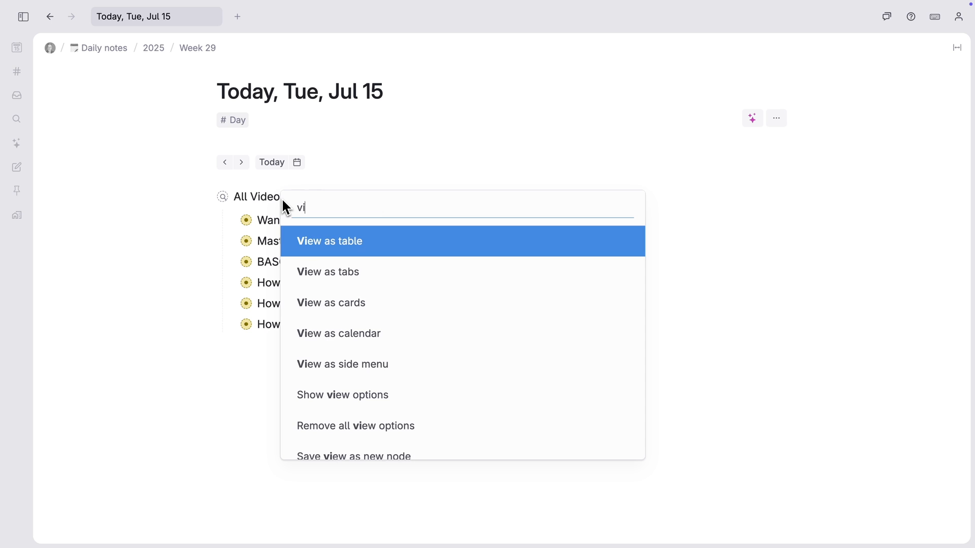
# Switch the All Videos search from table view to 'View as list'.
pyautogui.click(329, 241)
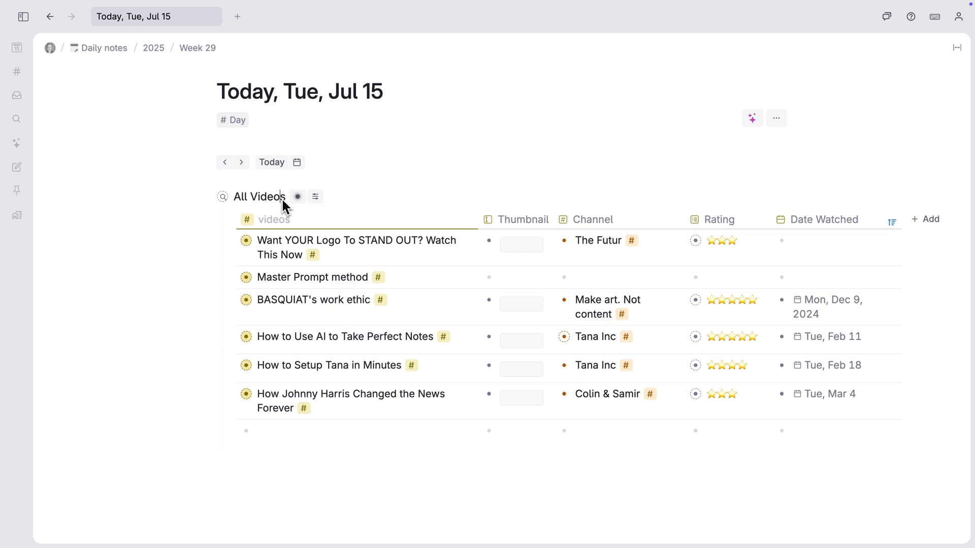
pyautogui.click(298, 196)
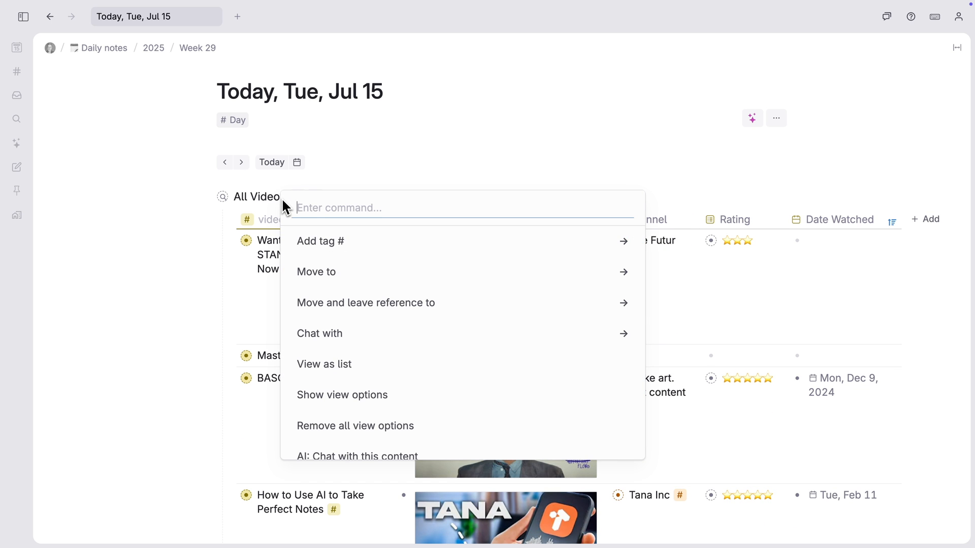
pyautogui.write('vi')
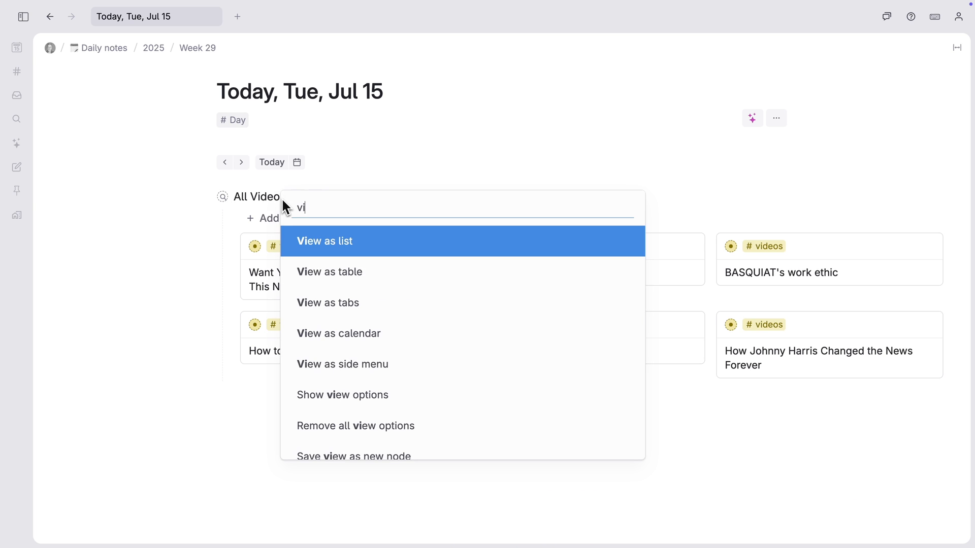
pyautogui.click(328, 302)
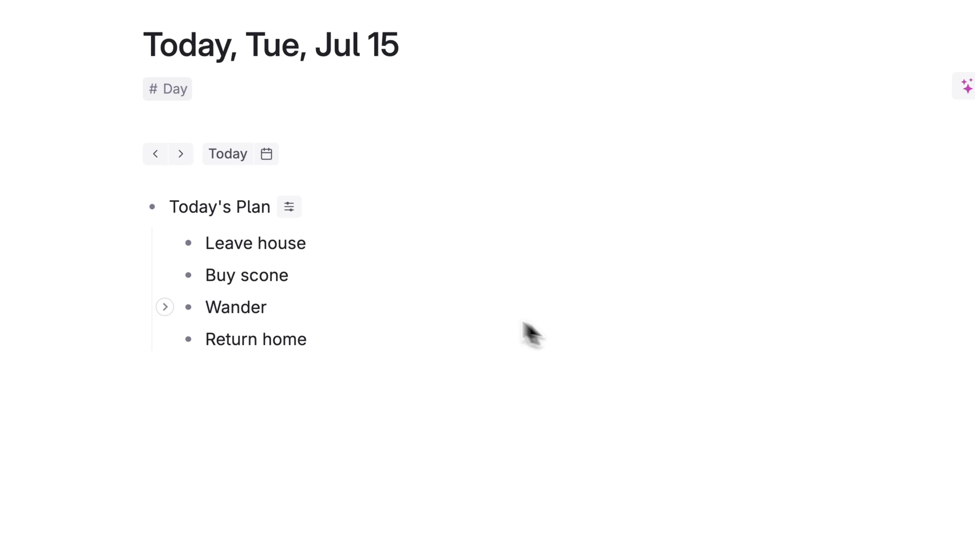
pyautogui.click(287, 206)
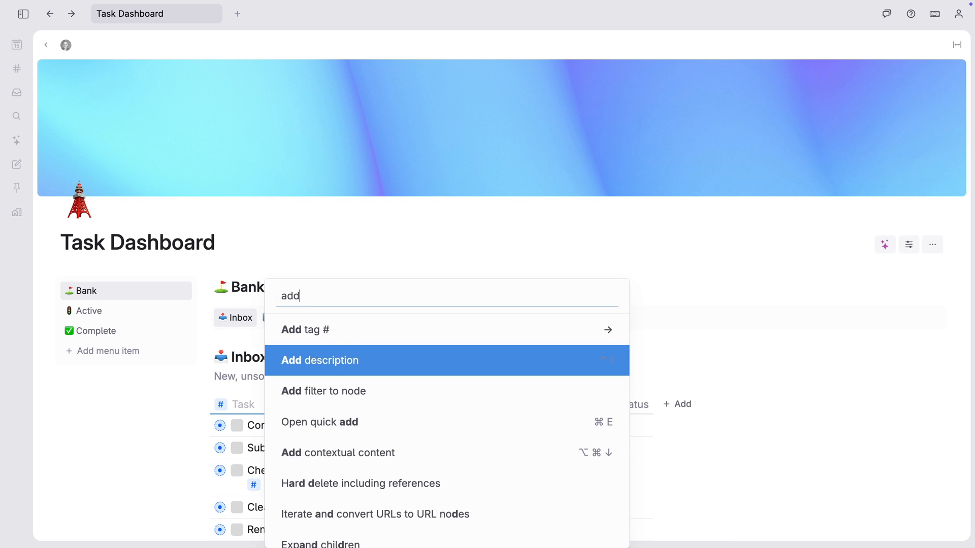
# Add a description to the Task Dashboard page via 'Add description'.
pyautogui.click(320, 360)
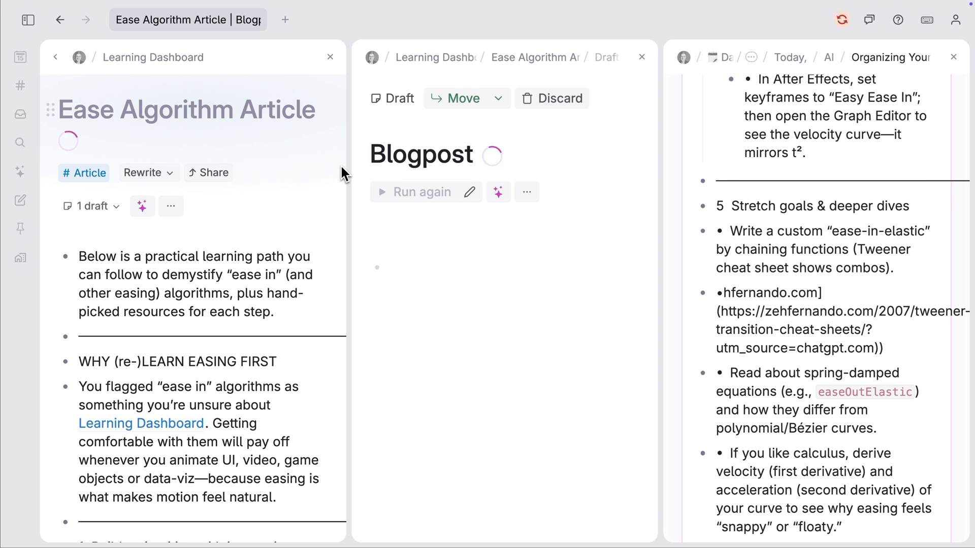
# Run the Blogpost draft rewrite of the Ease Algorithm Article into a side panel.
pyautogui.click(953, 57)
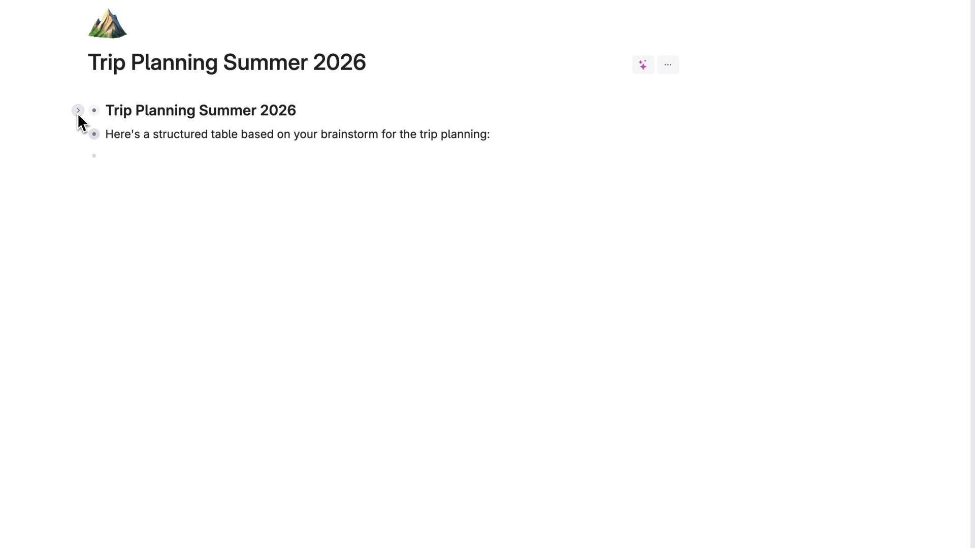
# Expand the Trip Planning Summer 2026 outline and send the question to the AI chat.
pyautogui.click(78, 110)
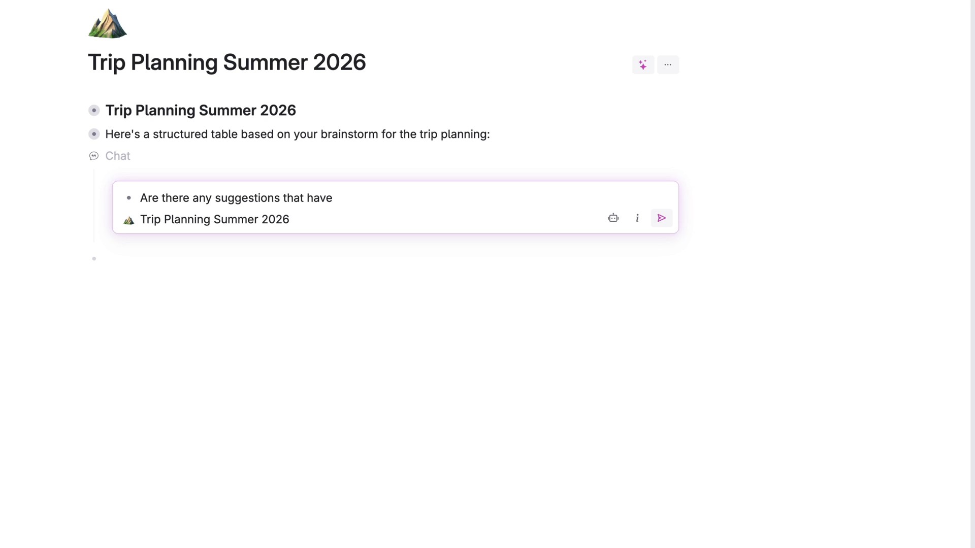
pyautogui.click(661, 217)
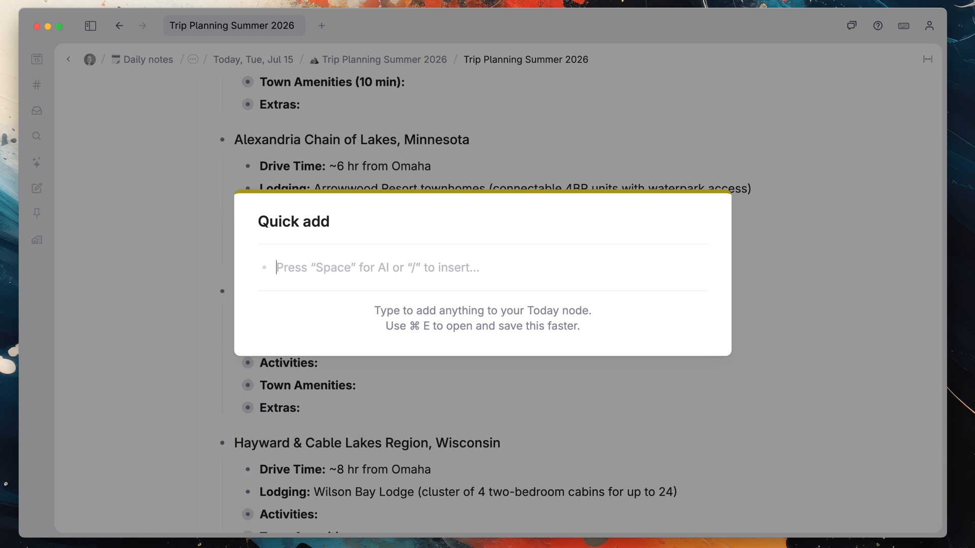
# Quick-add the task 'Think through kayak gear and buy anything we need' to today's note.
pyautogui.write('Think through kayak gear and buy anything we need')
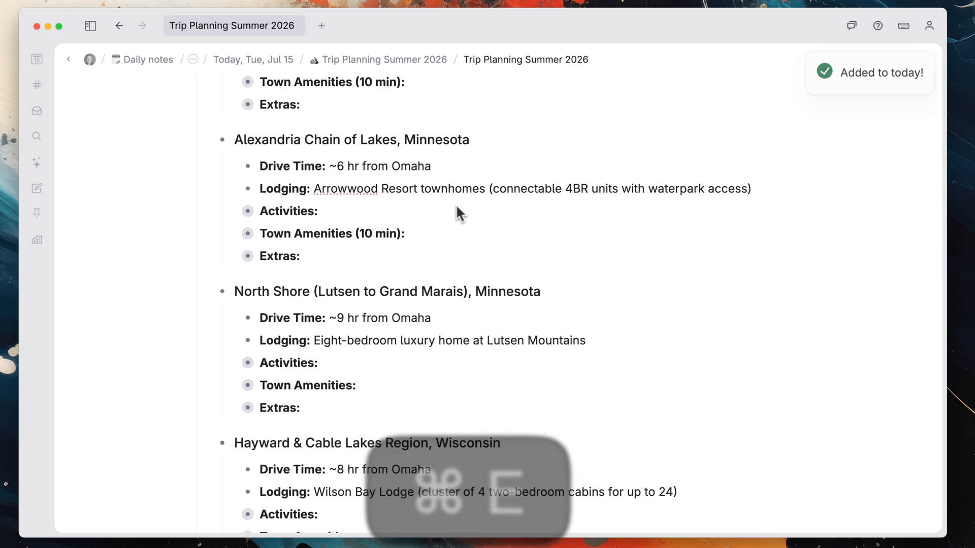
pyautogui.press('cmd+e')
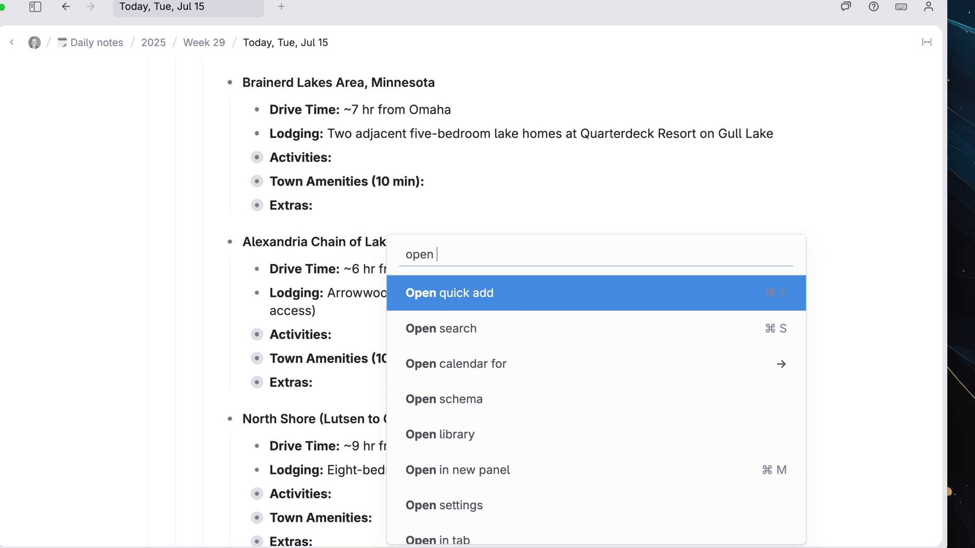
# Open Trip Planning Summer 2026 in its own tab via the 'Open in tab' command.
pyautogui.click(457, 470)
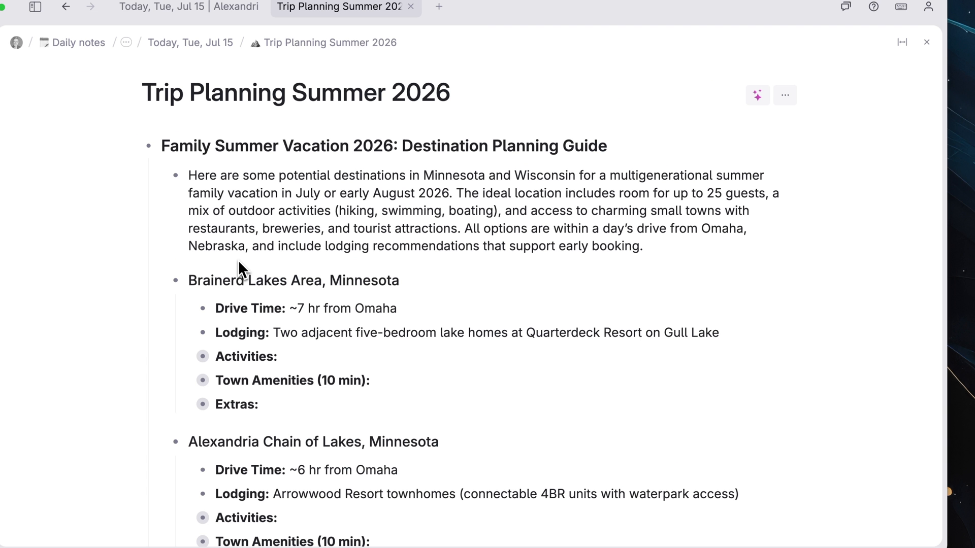
pyautogui.moveTo(239, 15)
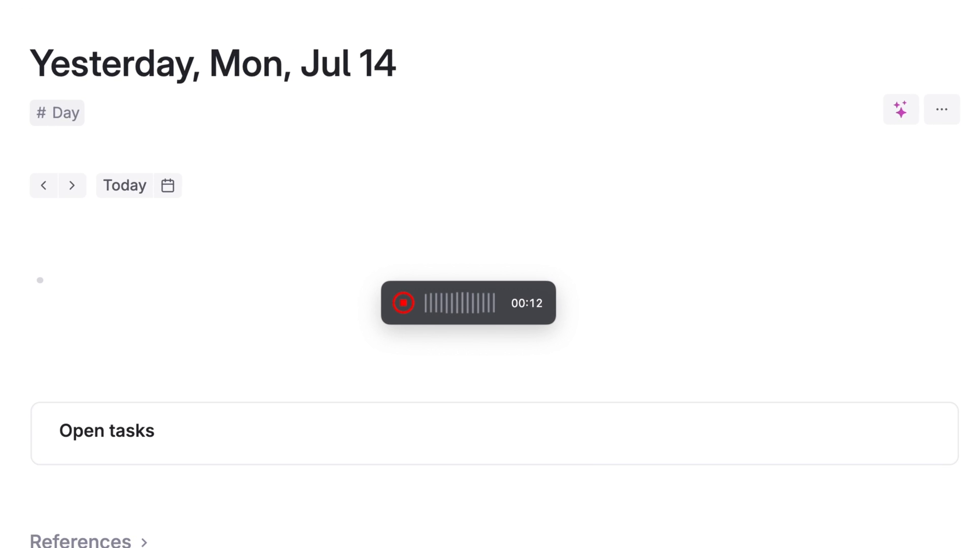
# Stop the voice memo recording, review its transcript, and start live transcription on Reflections on Scotch.
pyautogui.click(403, 303)
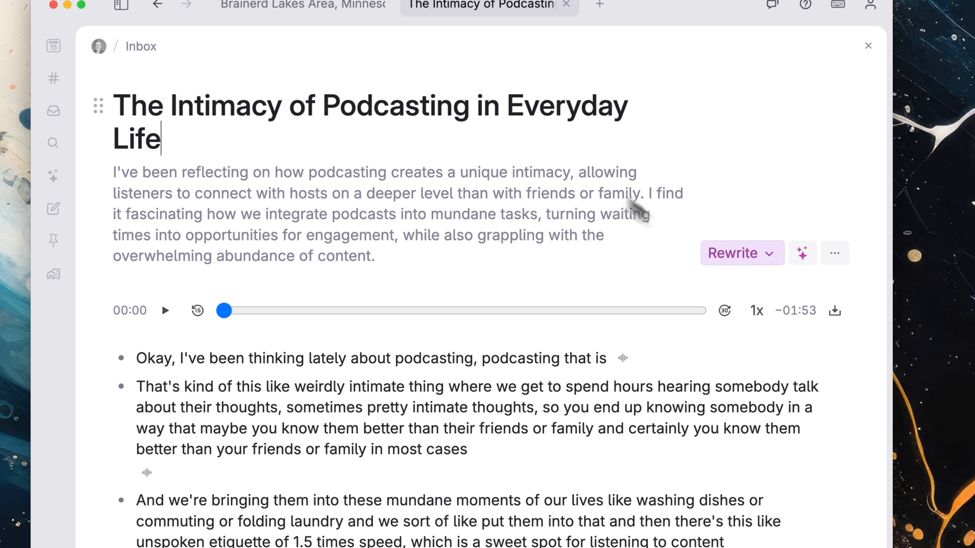
pyautogui.click(741, 253)
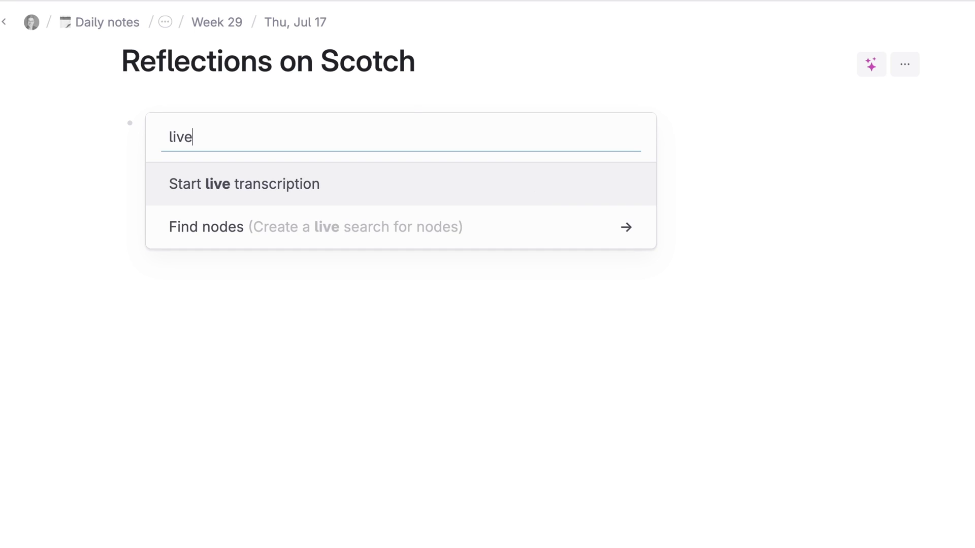
pyautogui.click(244, 184)
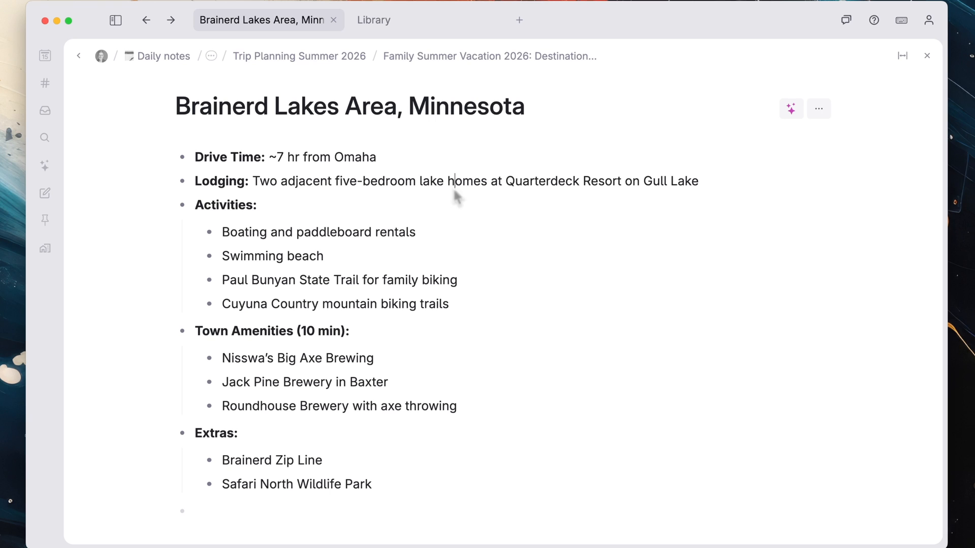
# Return to the Today, Tue, Jul 15 daily note with its Open tasks panel.
pyautogui.click(145, 20)
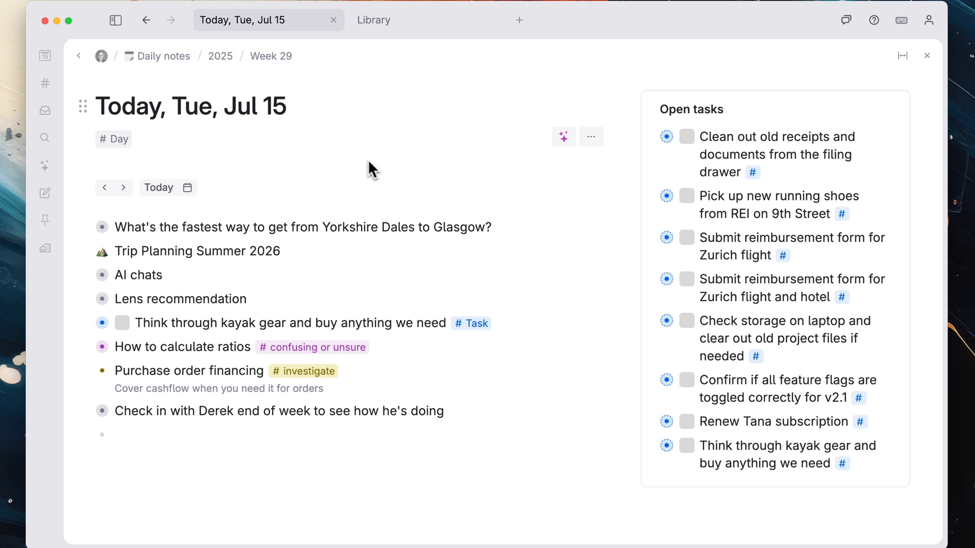
pyautogui.moveTo(151, 165)
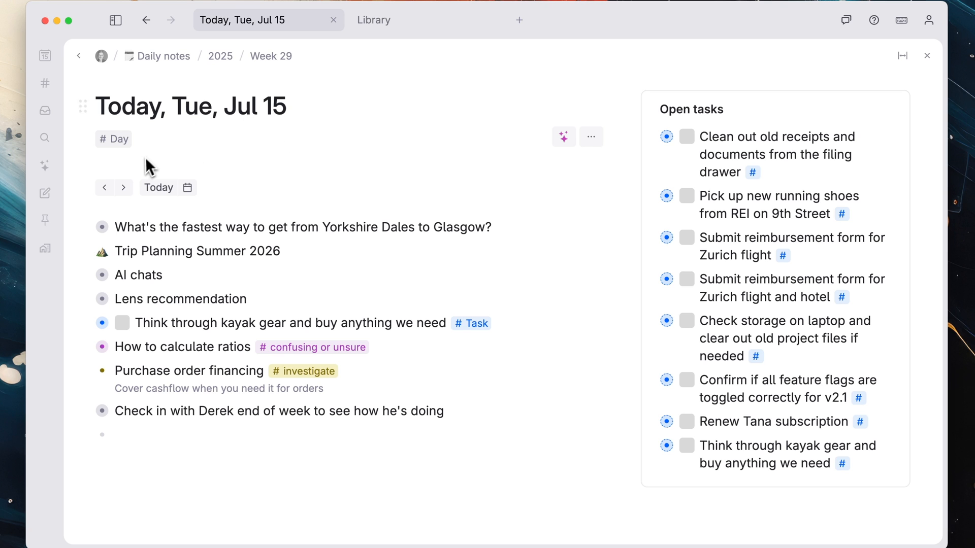
pyautogui.click(188, 187)
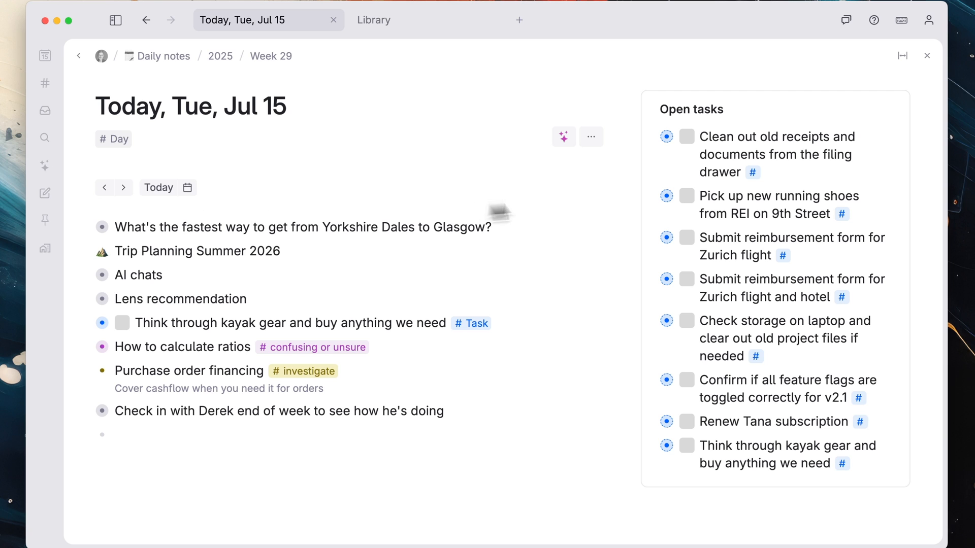
pyautogui.moveTo(389, 363)
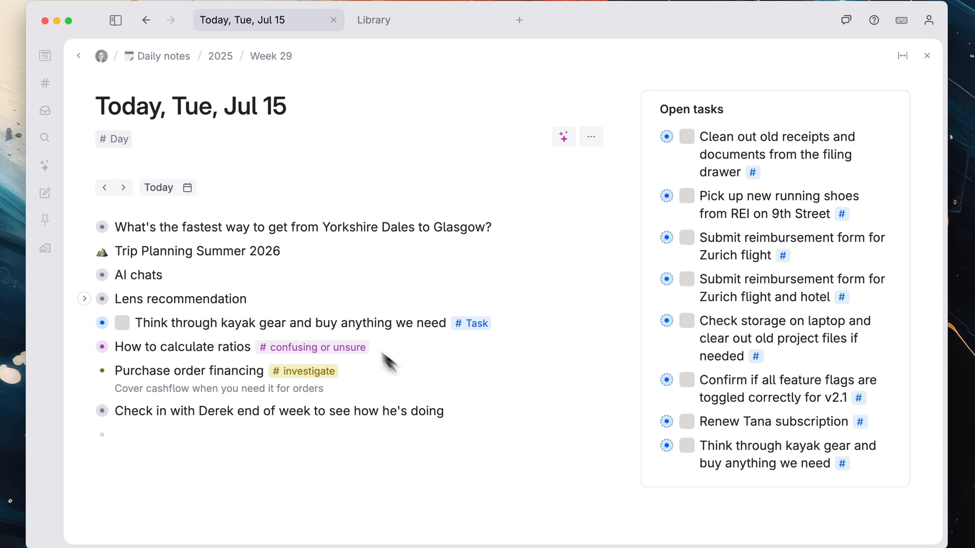
pyautogui.moveTo(626, 246)
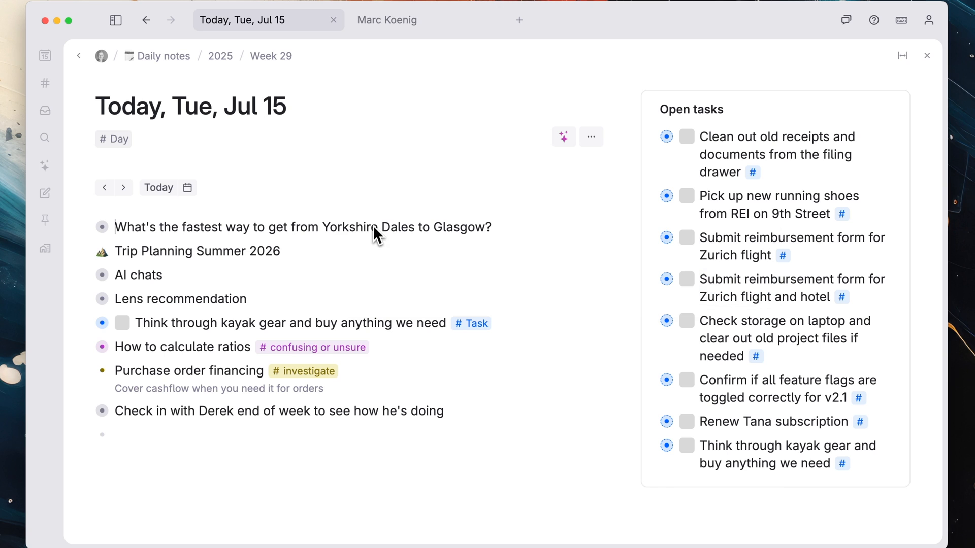
# Switch to the Marc Koenig home page and toggle the Daily notes entry open and closed.
pyautogui.click(387, 19)
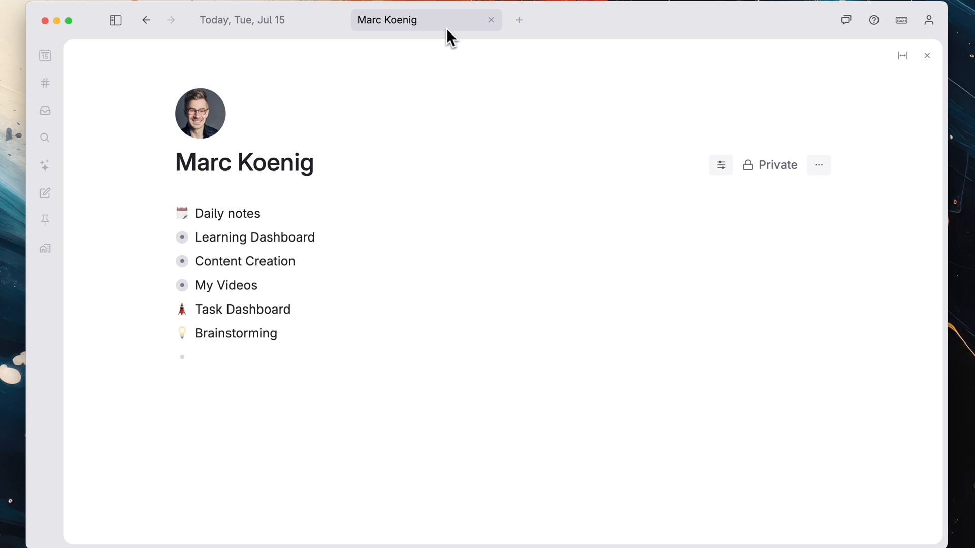
pyautogui.click(165, 214)
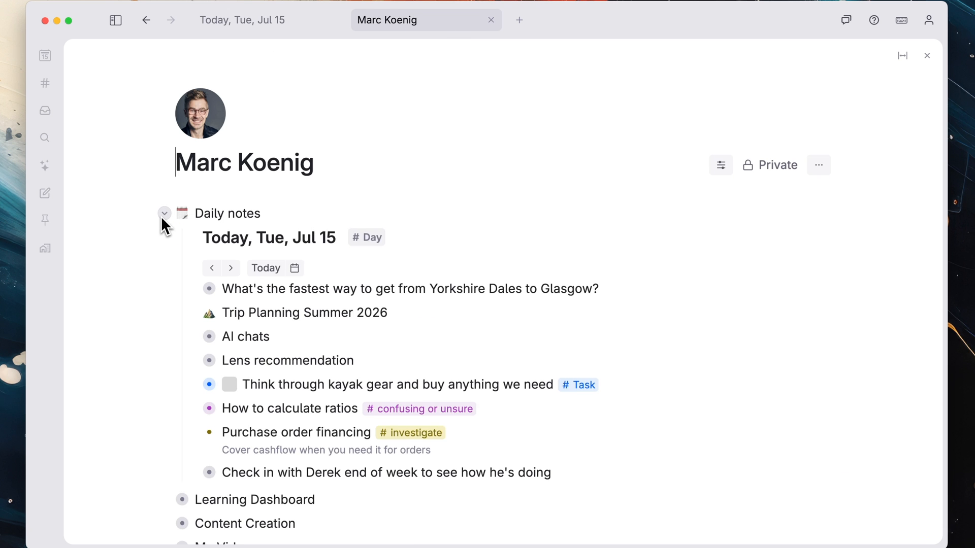
pyautogui.click(164, 213)
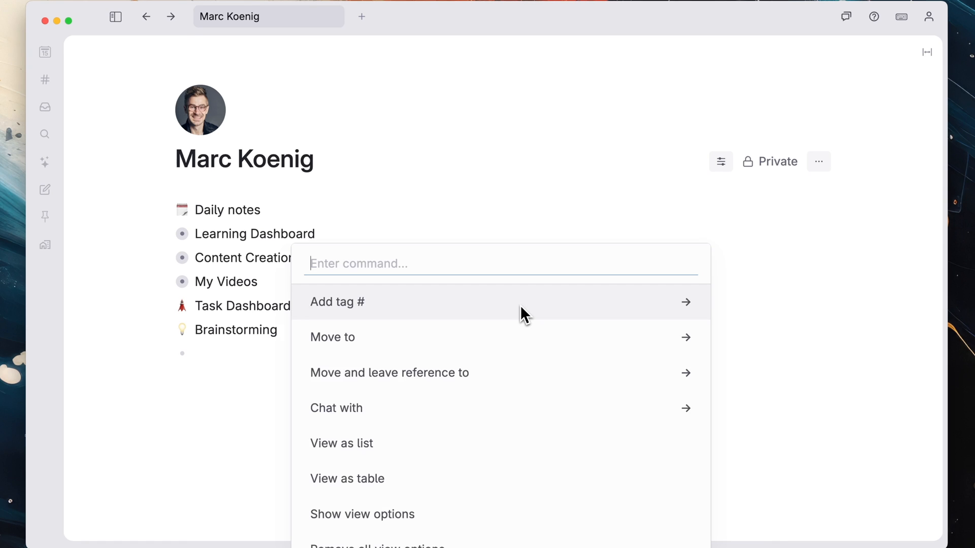
# From the supertag overview, open the Project supertag page and begin the 'open sch' command.
pyautogui.click(337, 302)
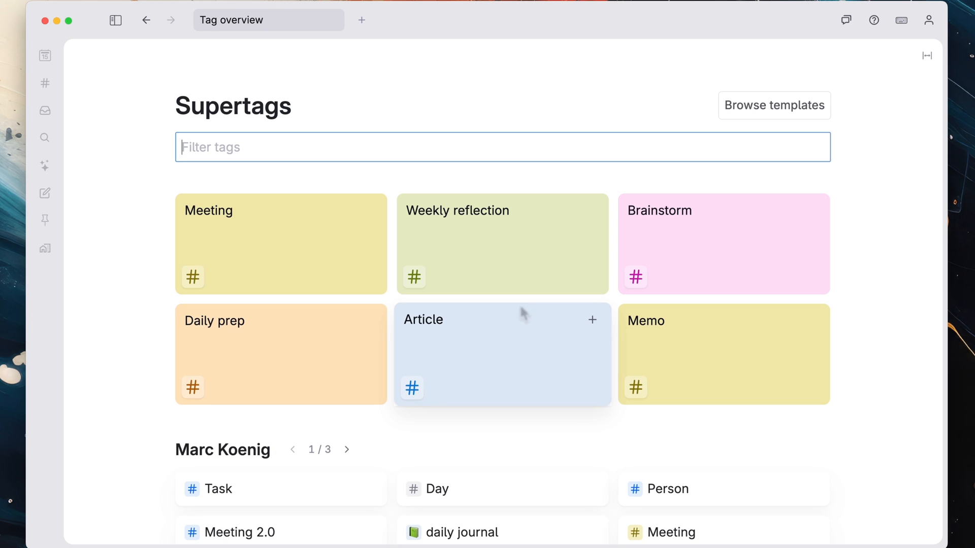
pyautogui.scroll(-3)
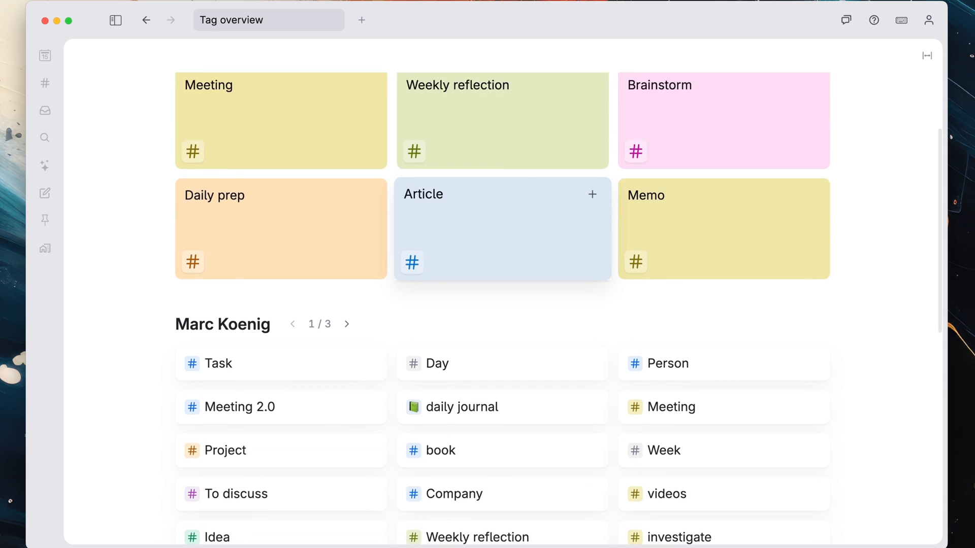
pyautogui.scroll(-3)
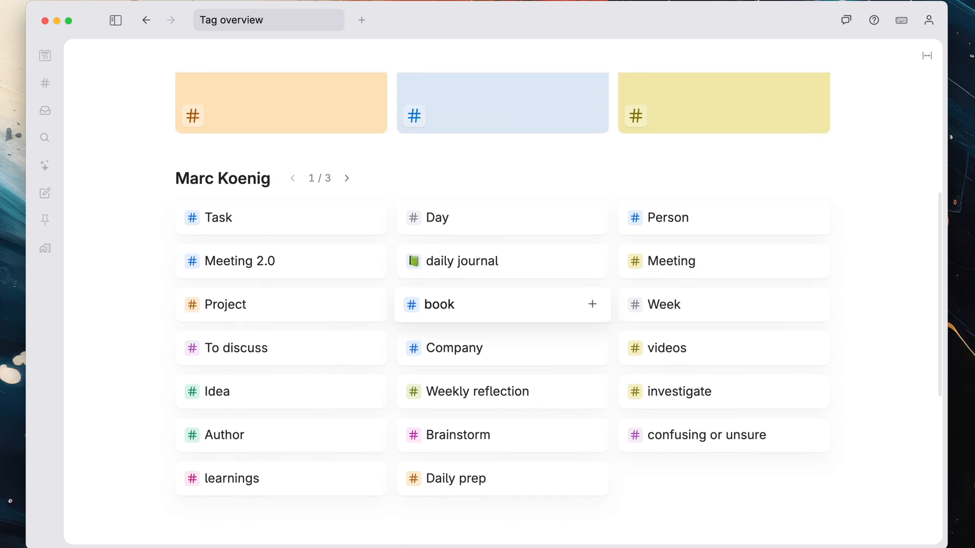
pyautogui.click(226, 305)
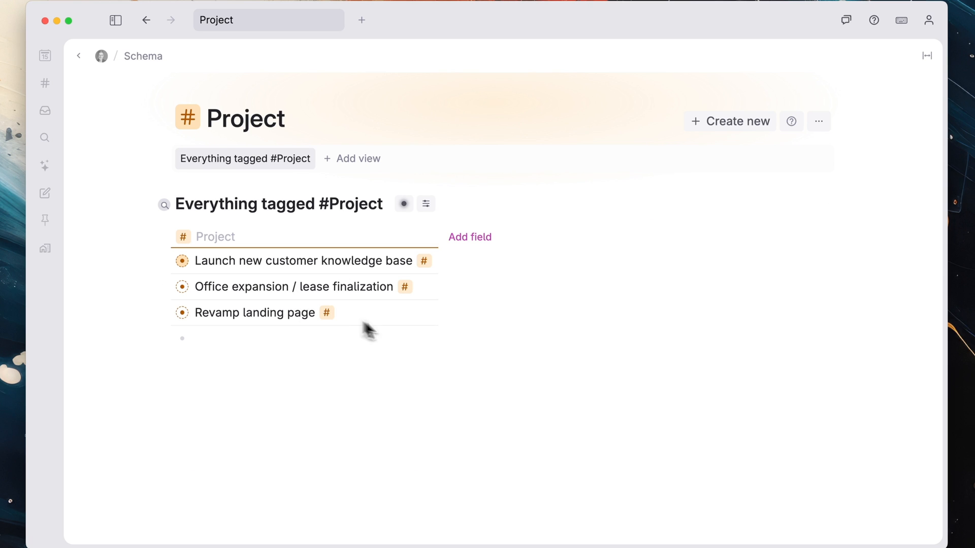
pyautogui.write('open sch')
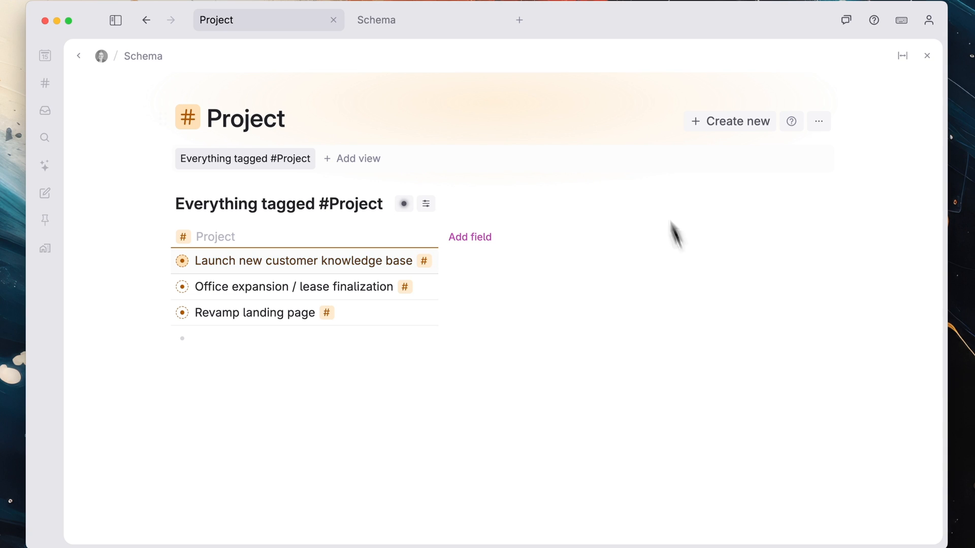
pyautogui.click(375, 19)
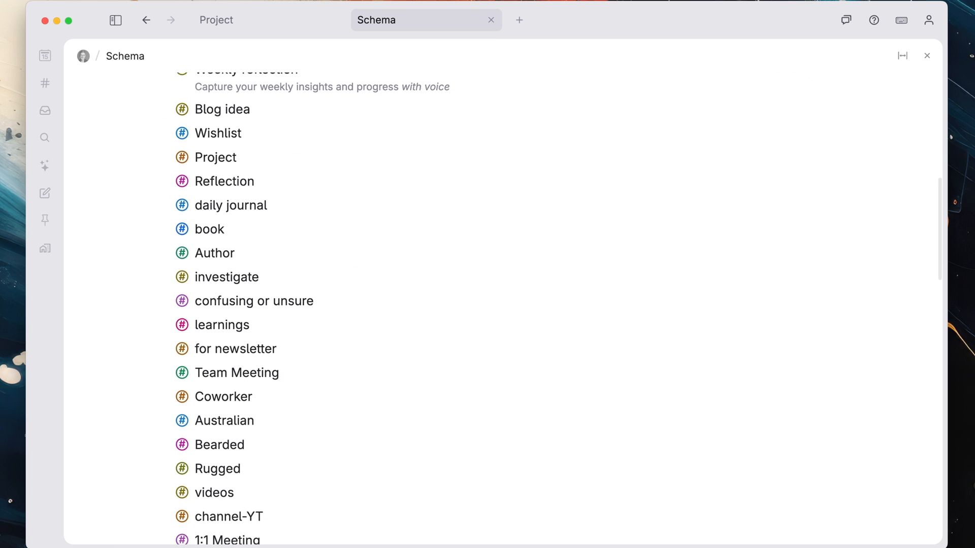
pyautogui.scroll(-3)
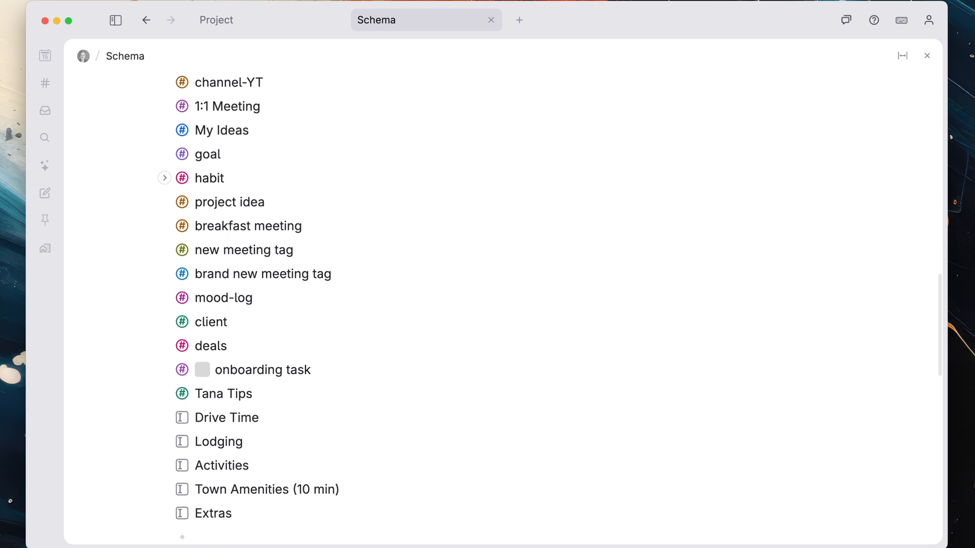
pyautogui.scroll(3)
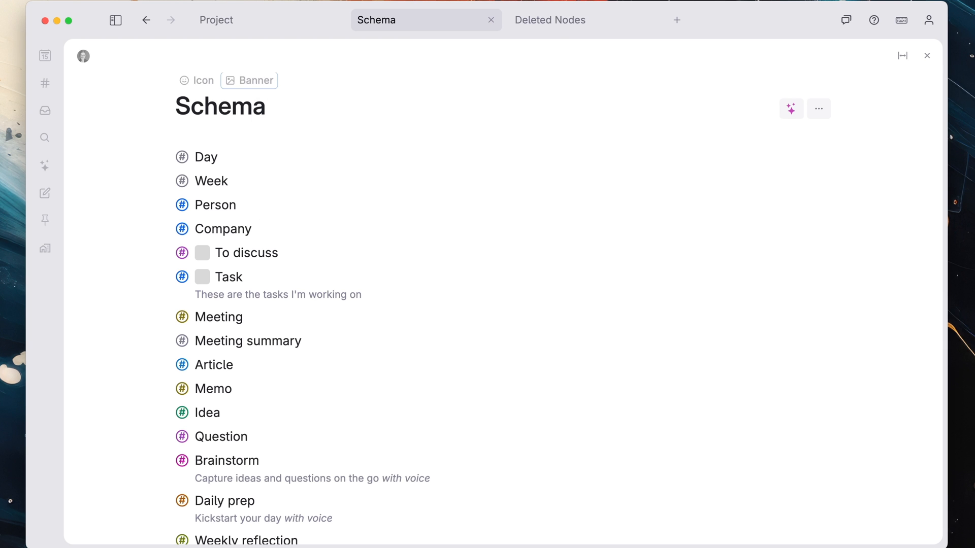
# Switch to the Deleted Nodes trash and inspect a trashed node's options.
pyautogui.click(550, 20)
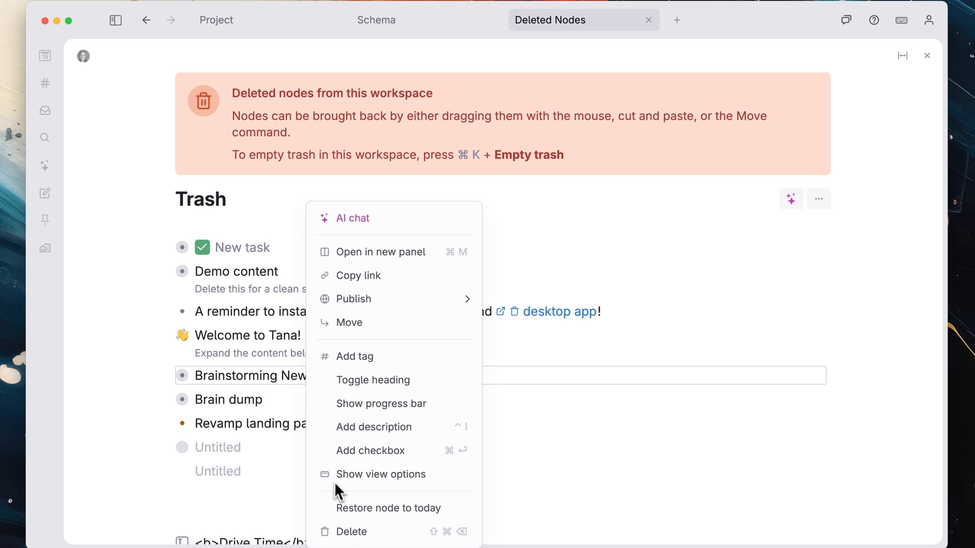
pyautogui.click(389, 507)
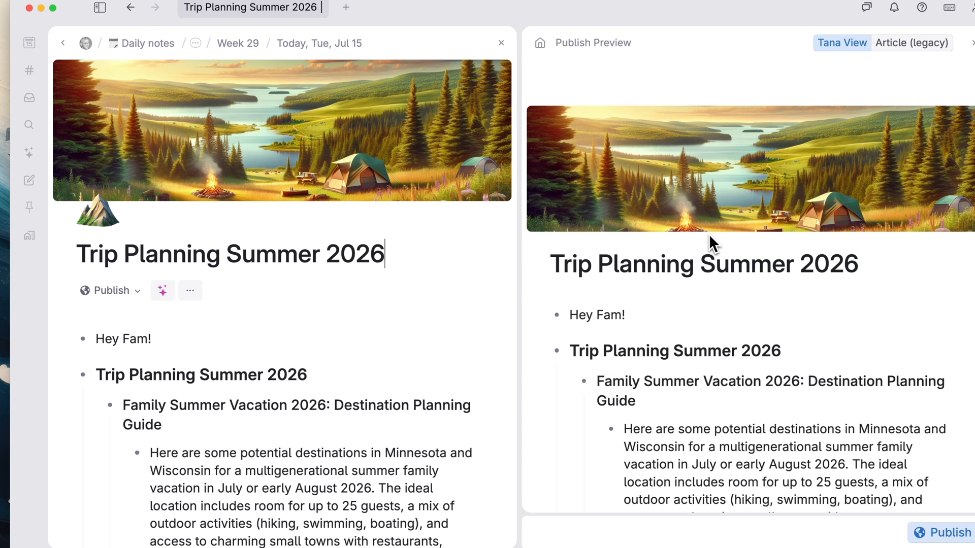
pyautogui.moveTo(824, 304)
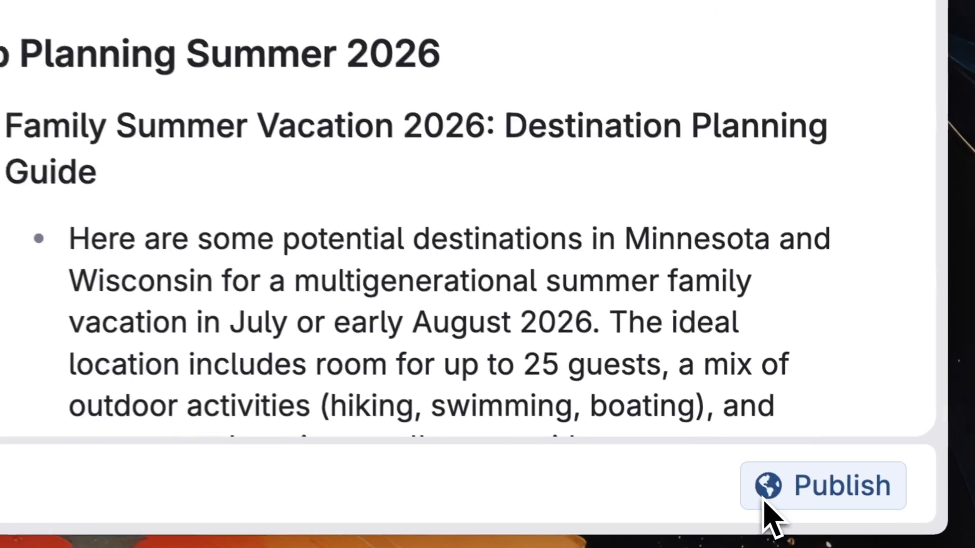
# Publish Trip Planning Summer 2026 to the web from the Publish Preview panel.
pyautogui.click(822, 485)
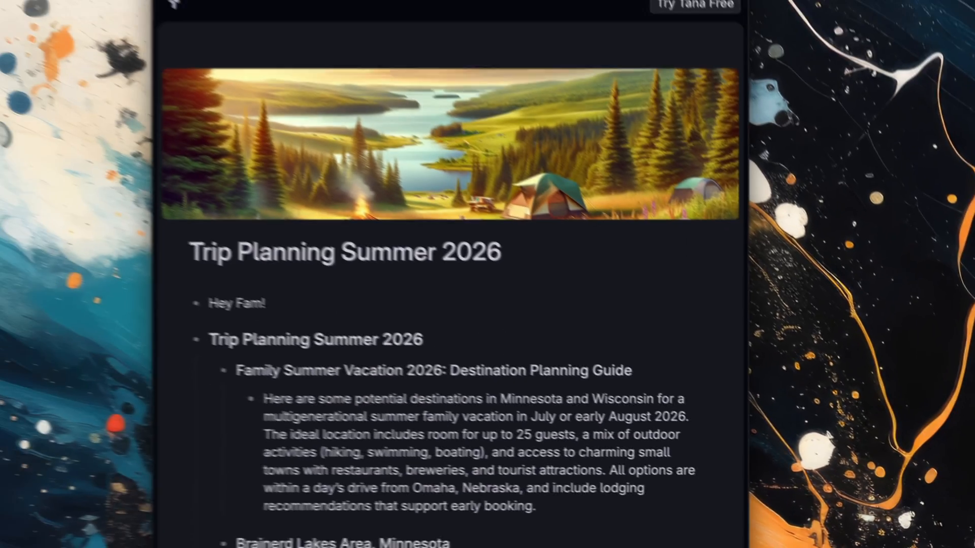
pyautogui.scroll(-3)
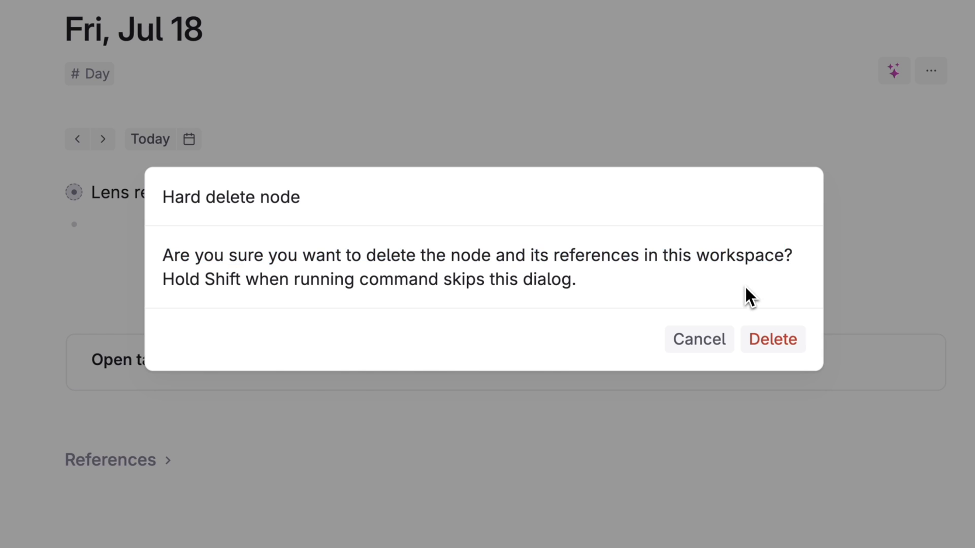
# Hard delete the 'Pick up new running shoes from REI on 9th Street' task with its references, confirming the dialog.
pyautogui.click(699, 339)
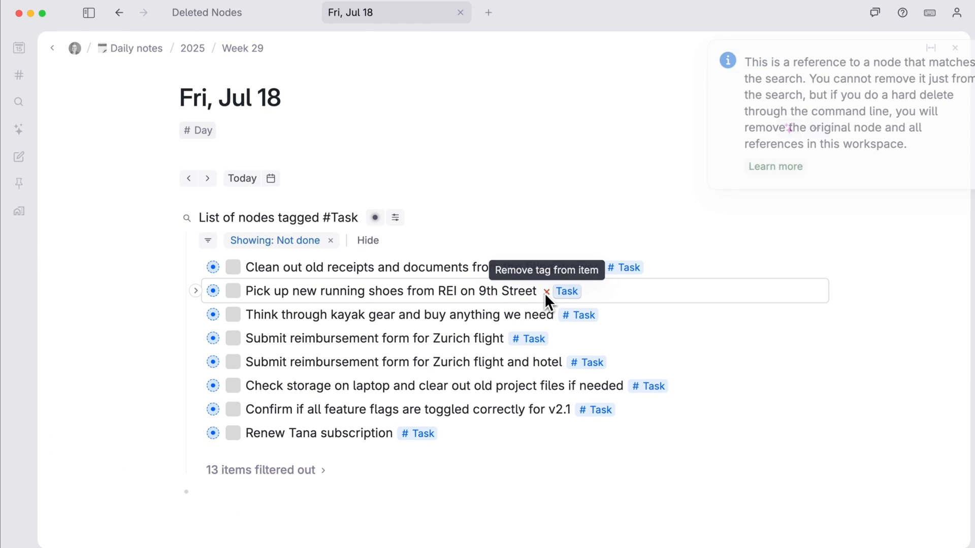
pyautogui.click(547, 293)
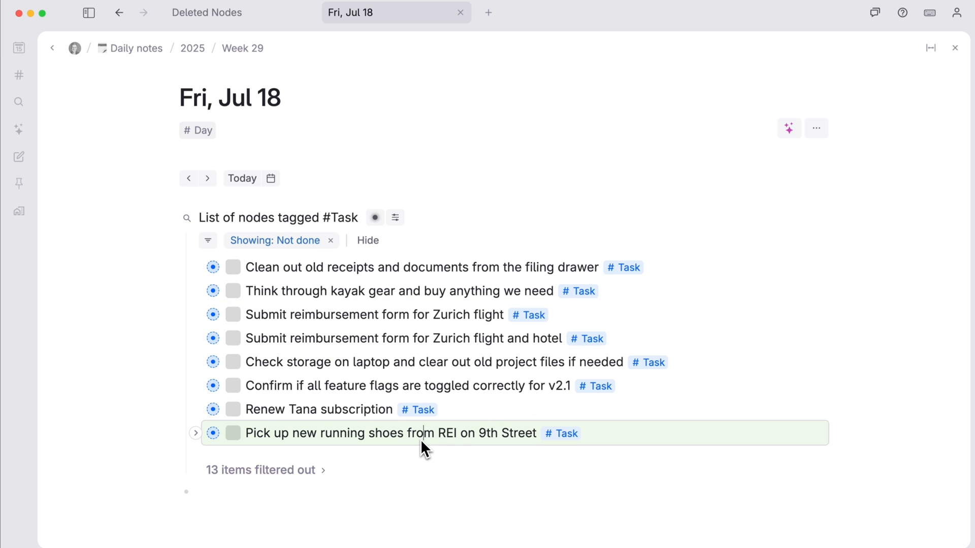
pyautogui.write('har')
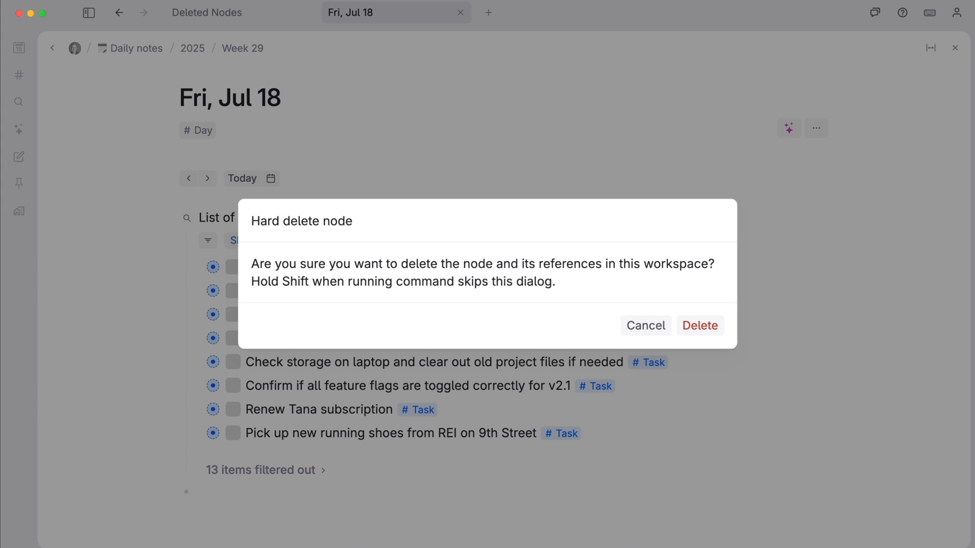
pyautogui.click(700, 325)
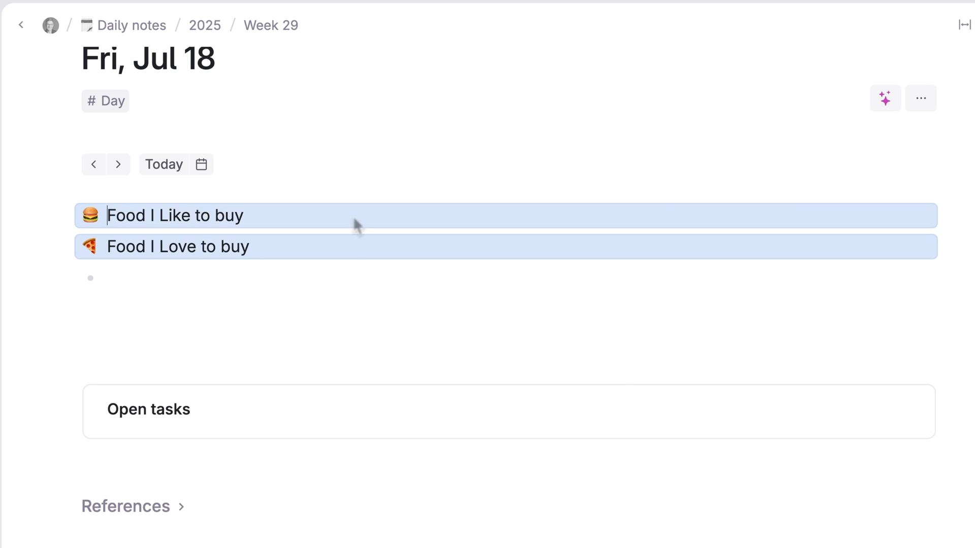
# Run Merge nodes to fold Food I Like to buy into Food I Love to buy.
pyautogui.write('merg')
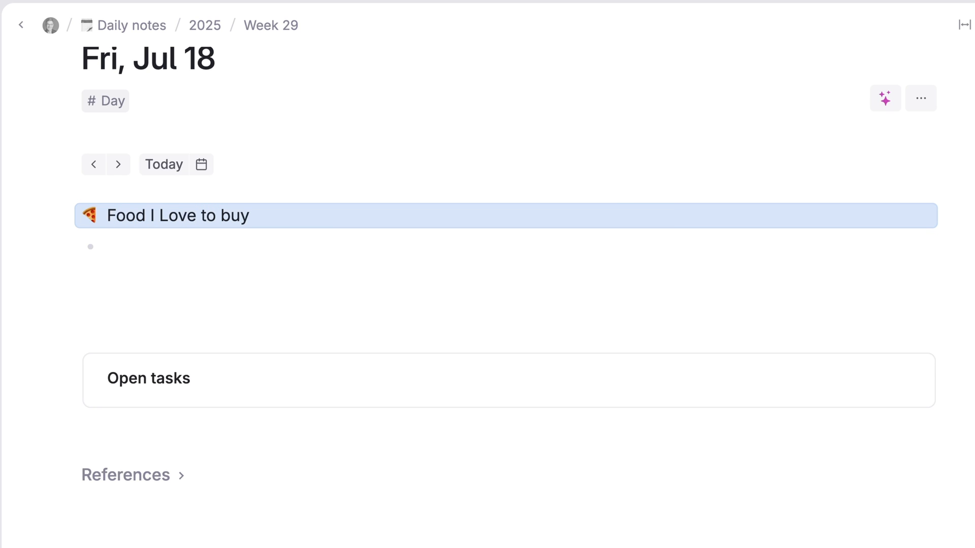
pyautogui.moveTo(317, 240)
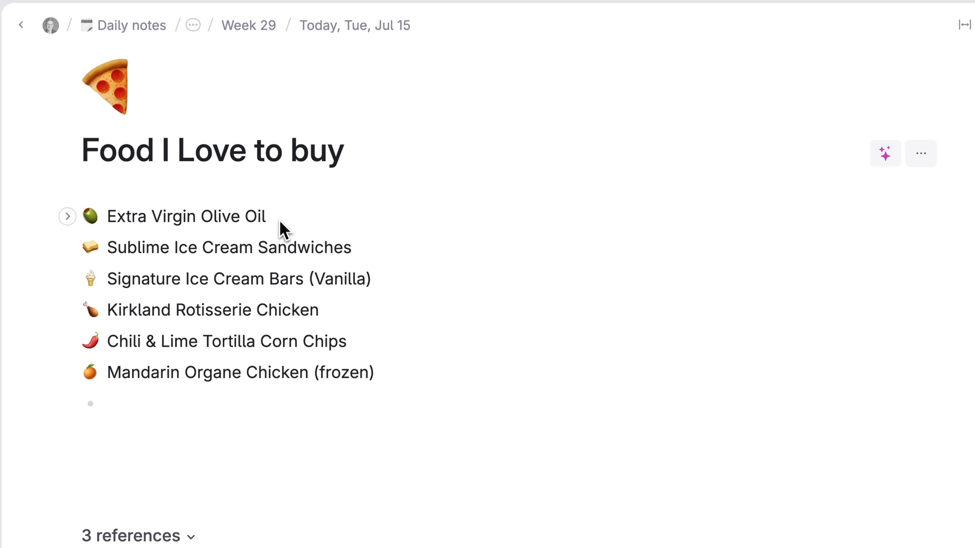
pyautogui.scroll(-3)
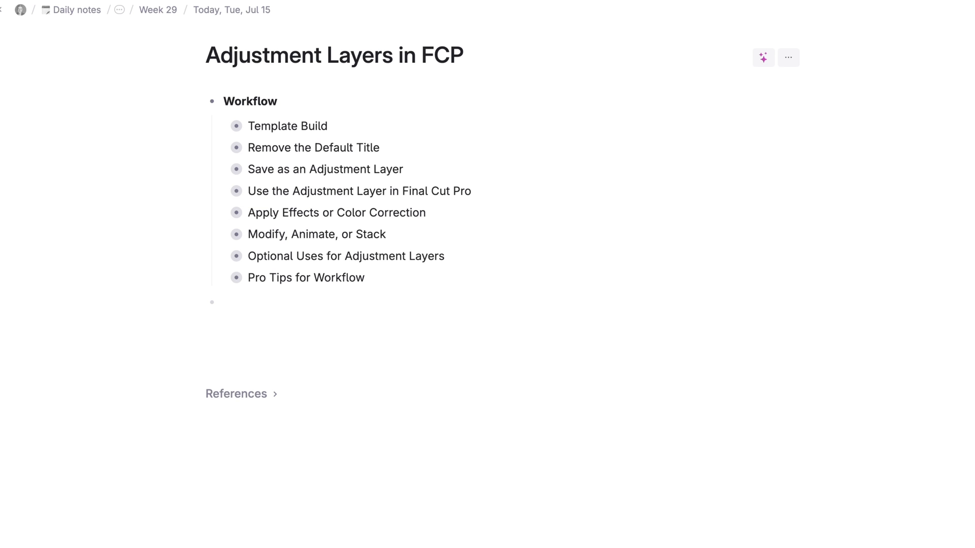
# Expand all of the Adjustment Layers in FCP outline, then collapse every branch.
pyautogui.write('ex')
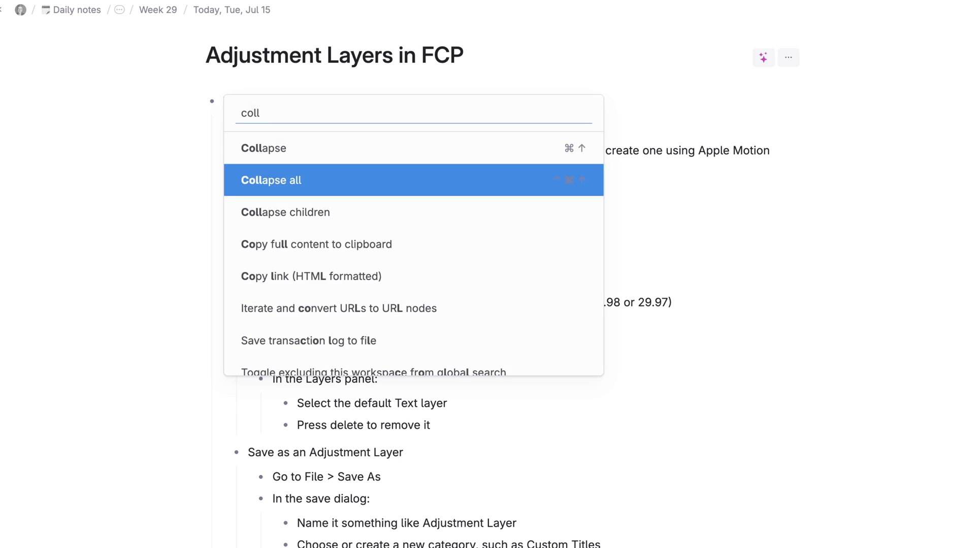
pyautogui.click(270, 181)
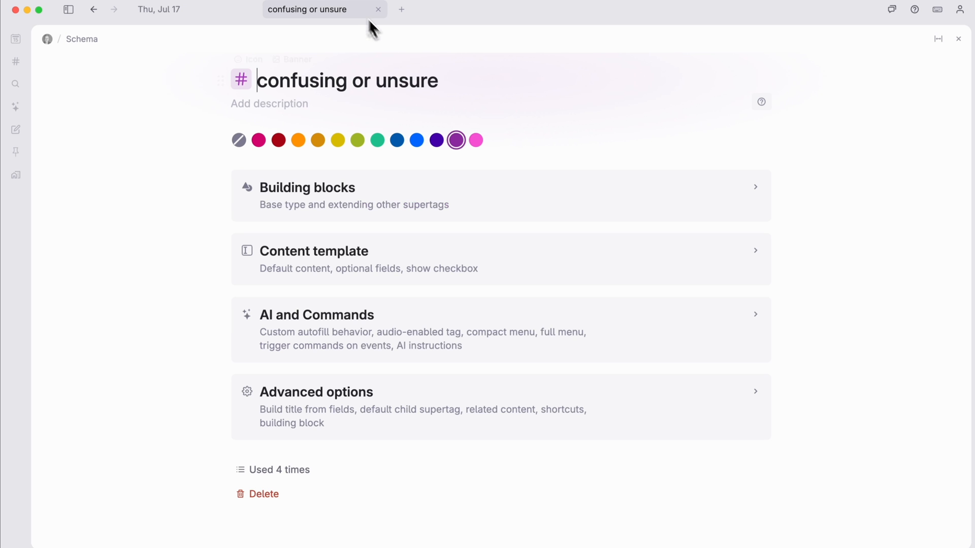
pyautogui.moveTo(595, 262)
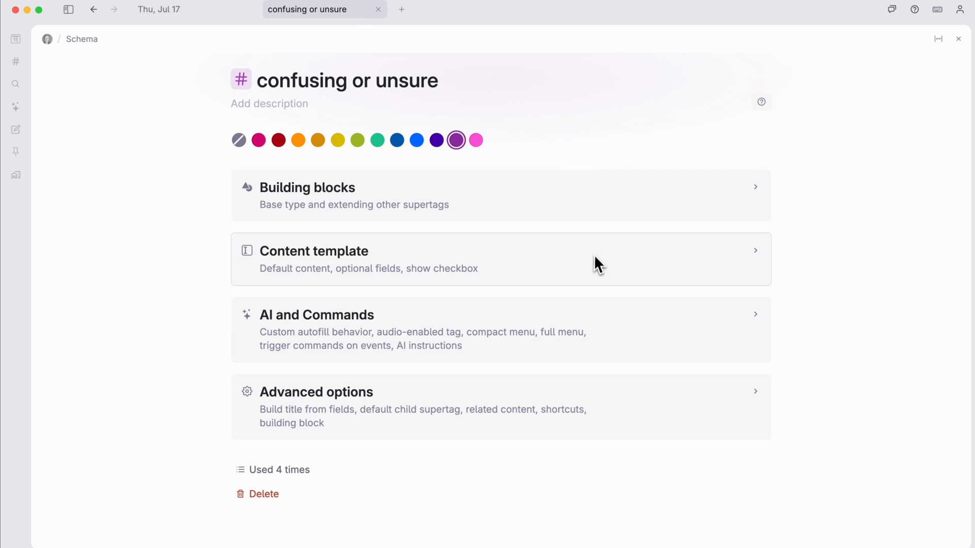
# Show the confusing or unsure tag's Content template settings from the Schema.
pyautogui.click(161, 9)
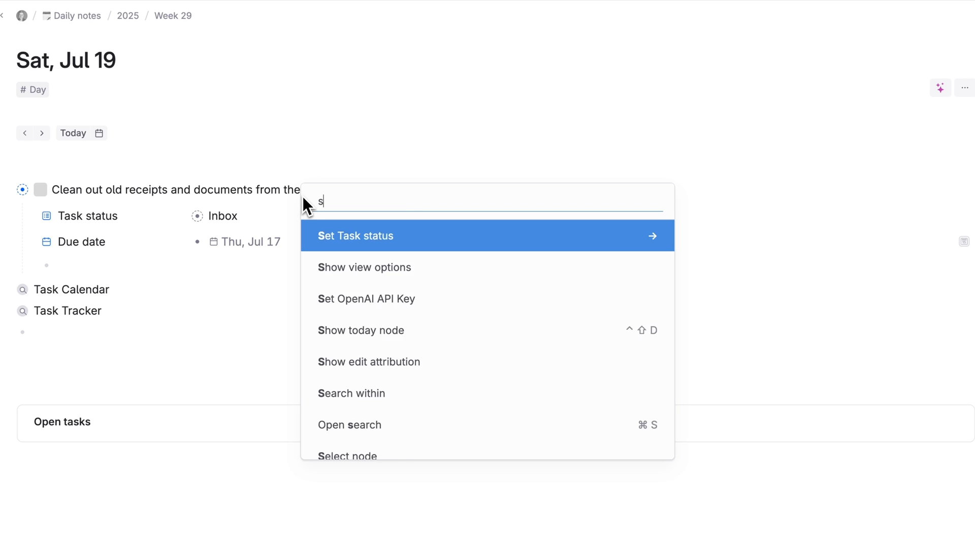
# Run Set due date and pick a new status for the Clean out old receipts task.
pyautogui.write('et due')
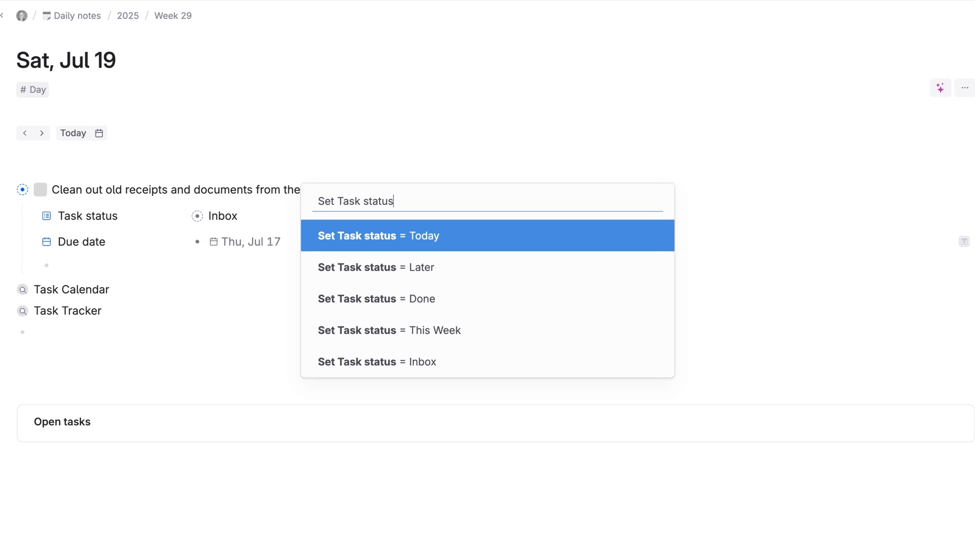
pyautogui.click(389, 330)
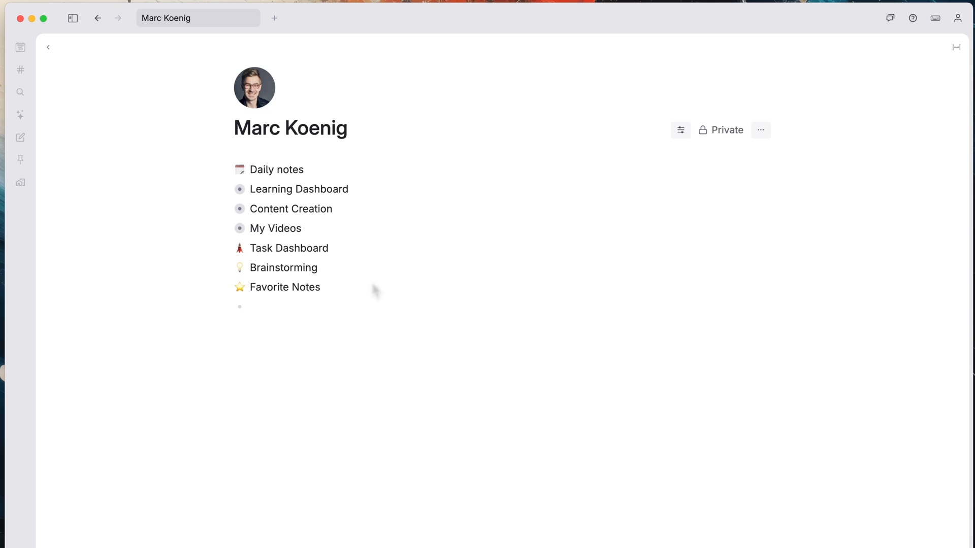
# Use Set move target to add the BASQUIAT video reference to Favorite Notes.
pyautogui.write('set move')
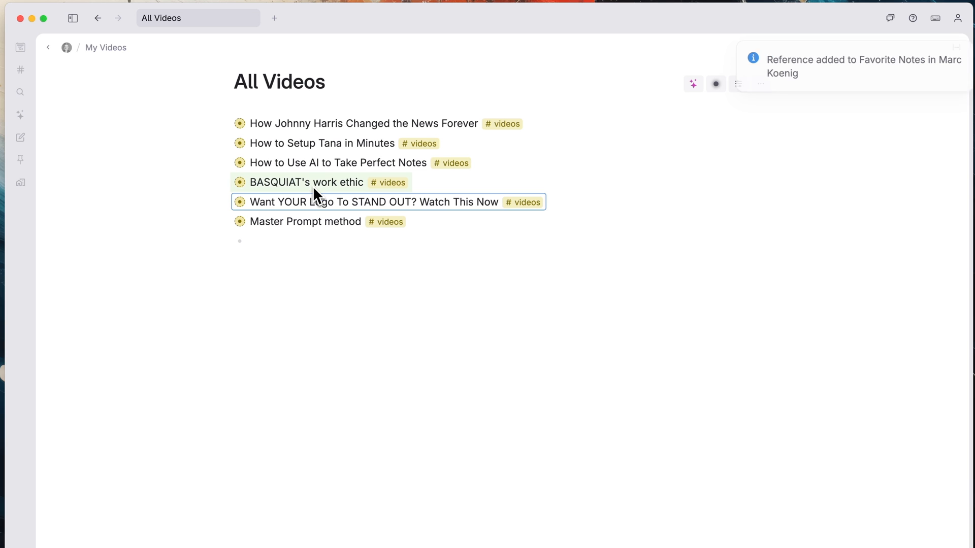
pyautogui.click(960, 17)
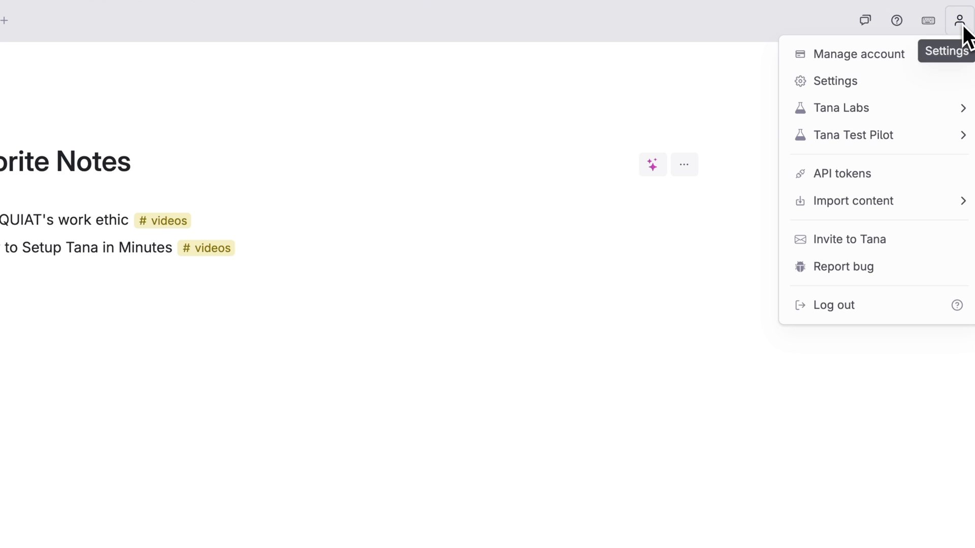
# From the settings options, filter the command menu to export.
pyautogui.click(836, 82)
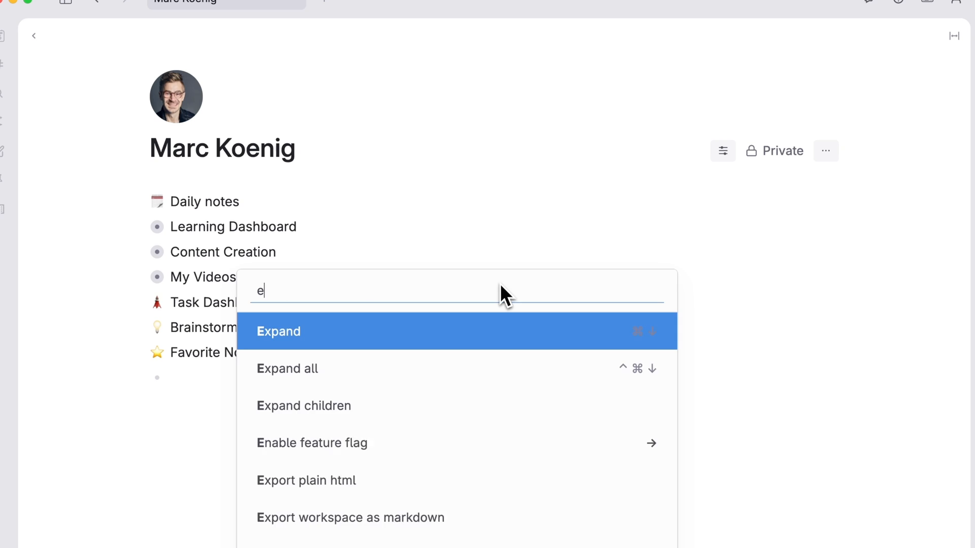
pyautogui.write('xport')
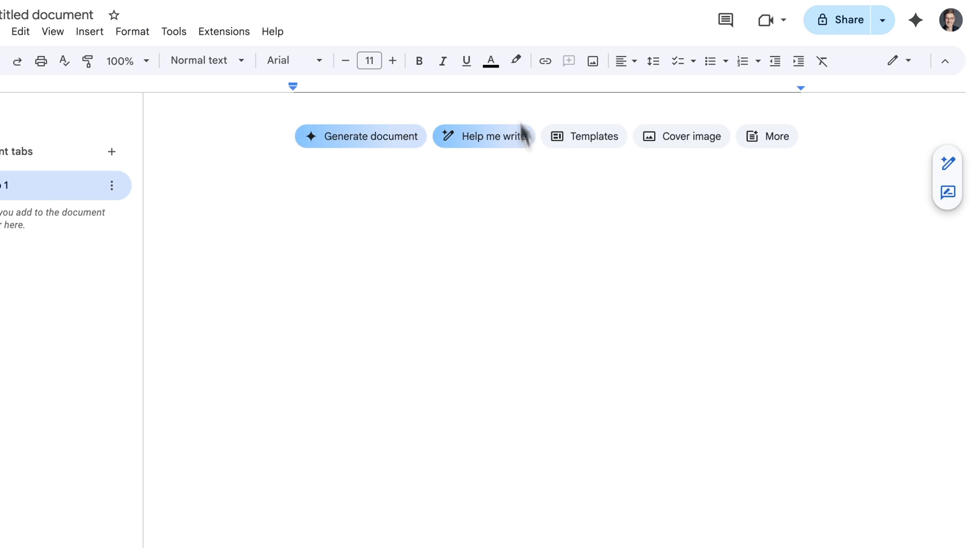
# Paste the Adjustment Layers in FCP outline into the blank Google Doc body.
pyautogui.click(359, 136)
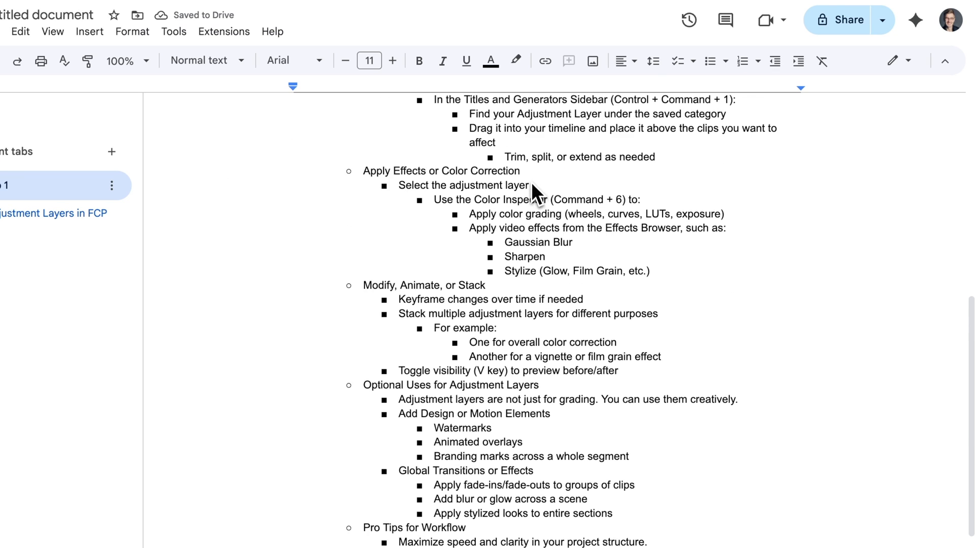
pyautogui.scroll(3)
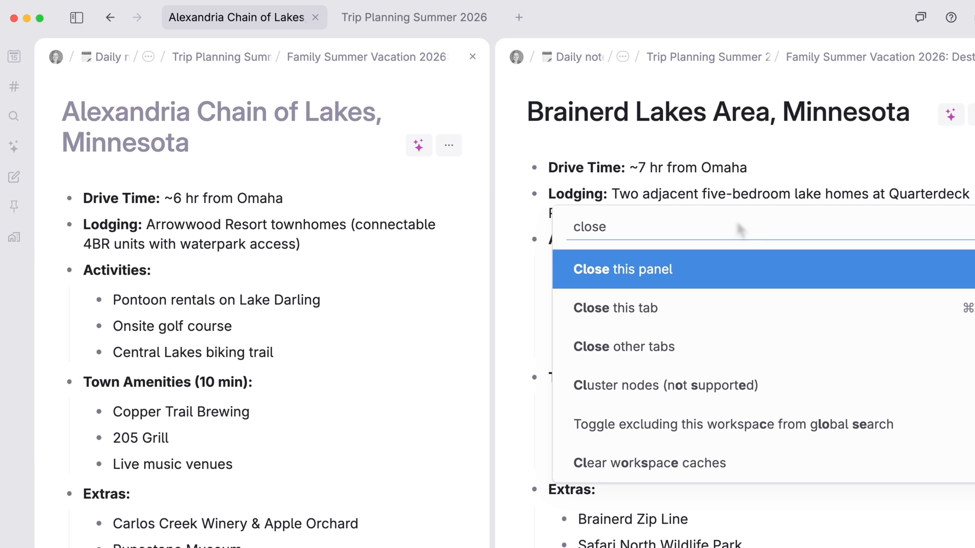
# Close the Brainerd Lakes Area panel, leaving Alexandria Chain of Lakes open.
pyautogui.click(623, 269)
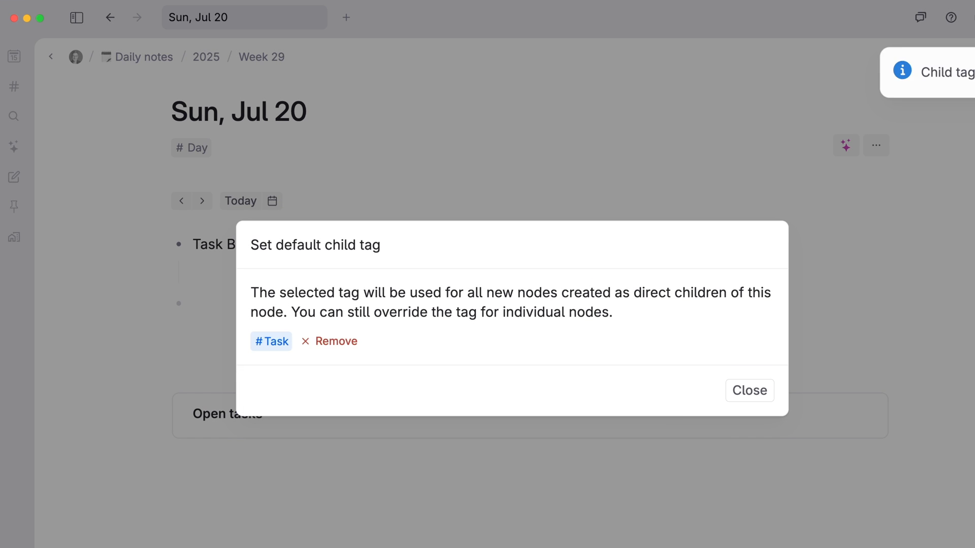
# Insert the current time in Project L and add the note "04:51 it's early now".
pyautogui.click(750, 390)
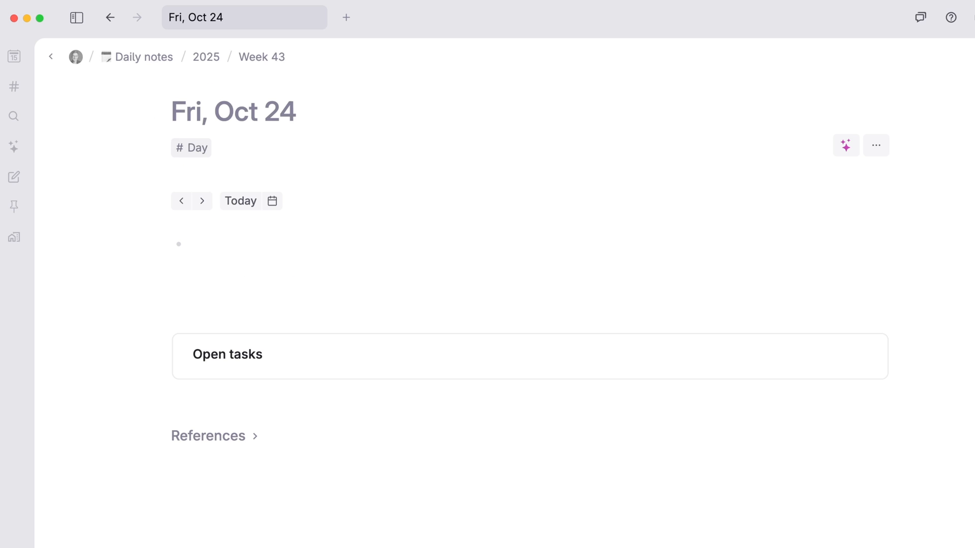
pyautogui.click(252, 436)
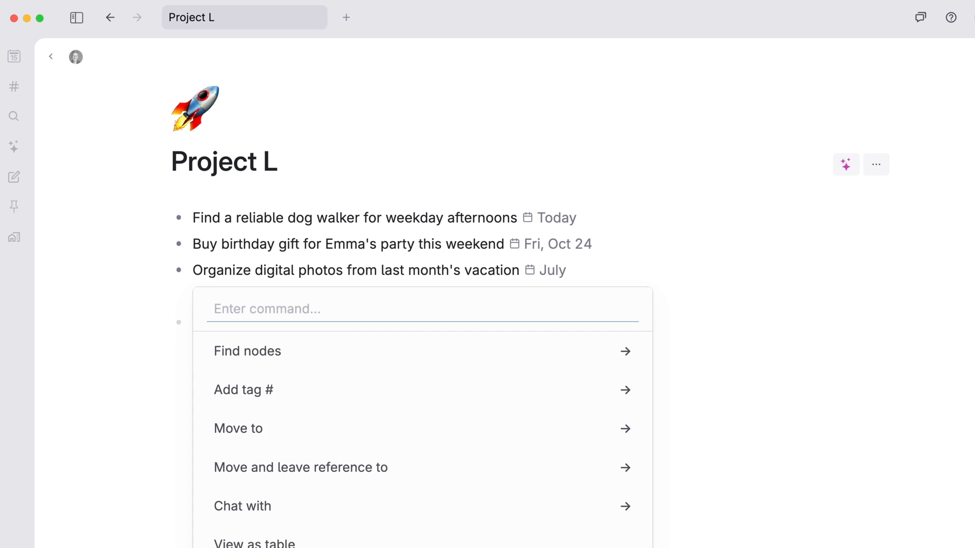
pyautogui.write("04:51 it's early now")
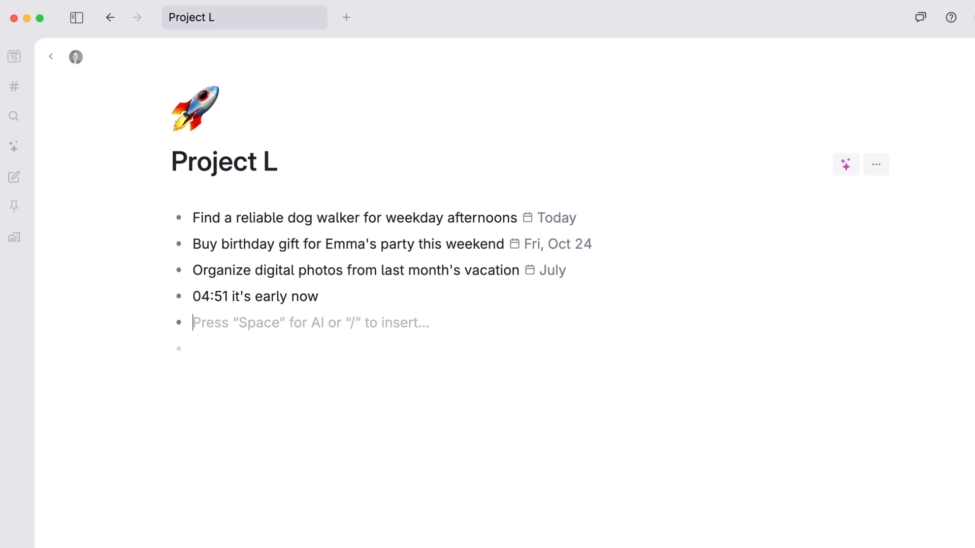
pyautogui.write('2025-07-16 04:51')
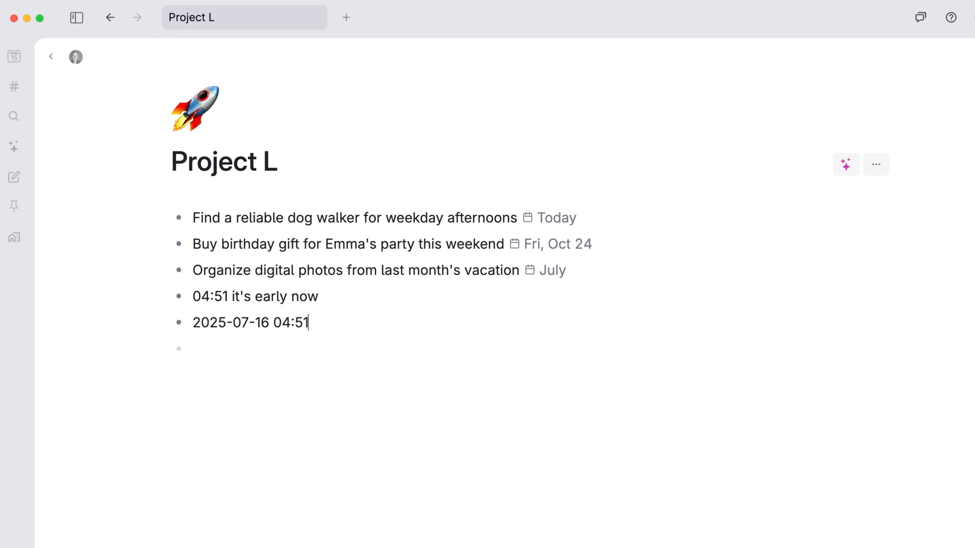
pyautogui.write("it's early now on this day")
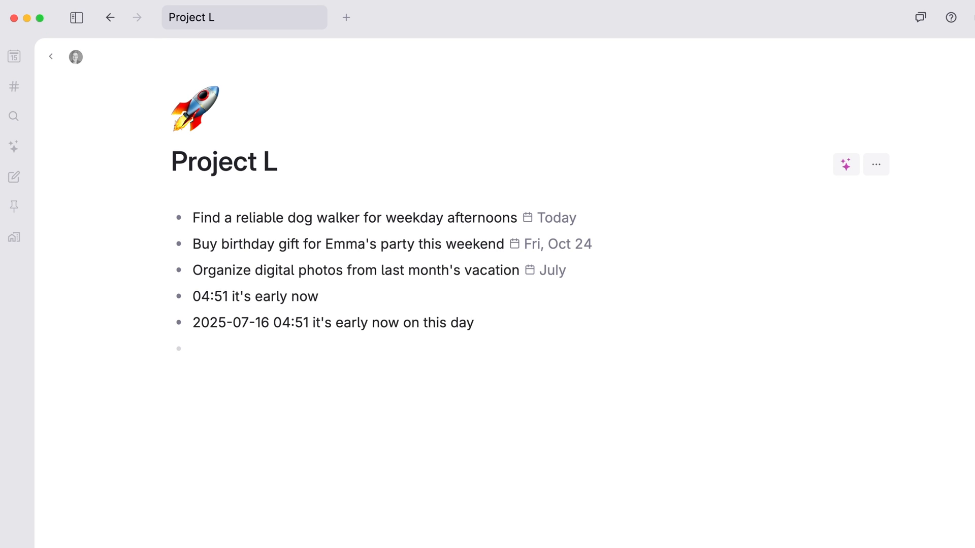
pyautogui.click(558, 244)
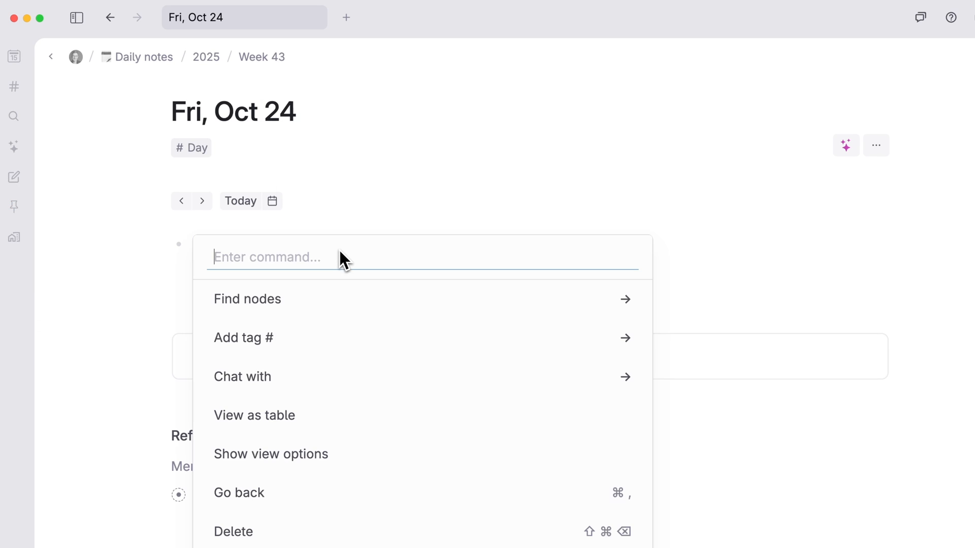
pyautogui.write('Open pinned node')
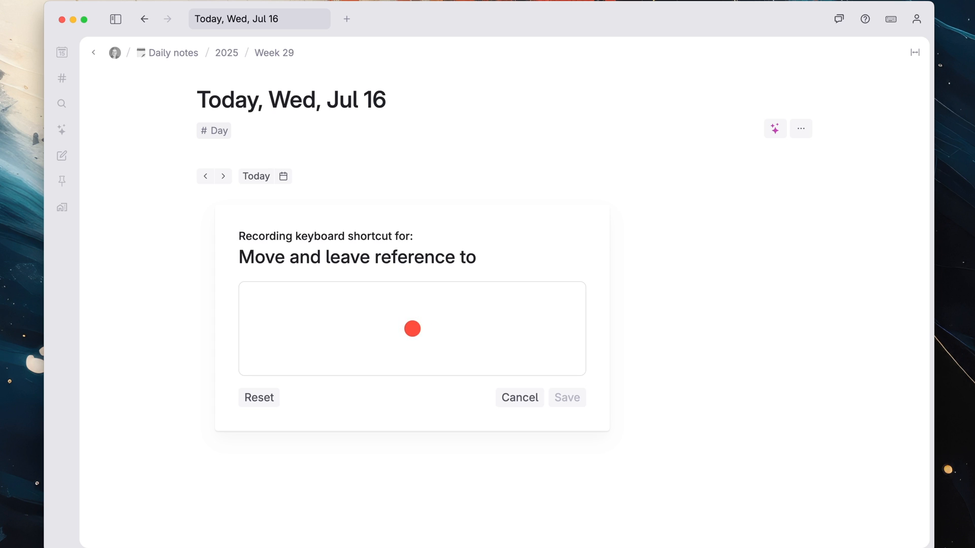
# Show Trip Planning Summer 2026 alone and collapse its outline to three levels.
pyautogui.press('cmd+8')
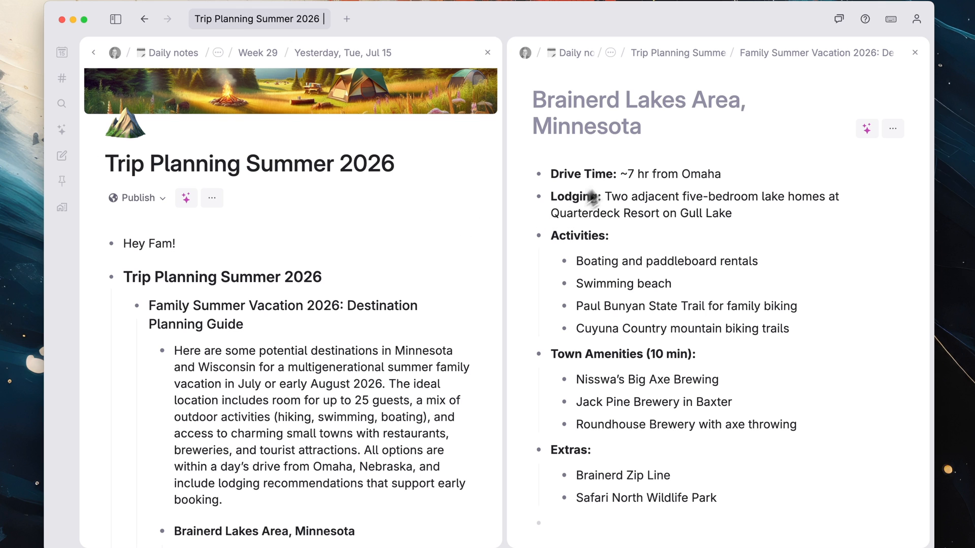
pyautogui.press('cmd+3')
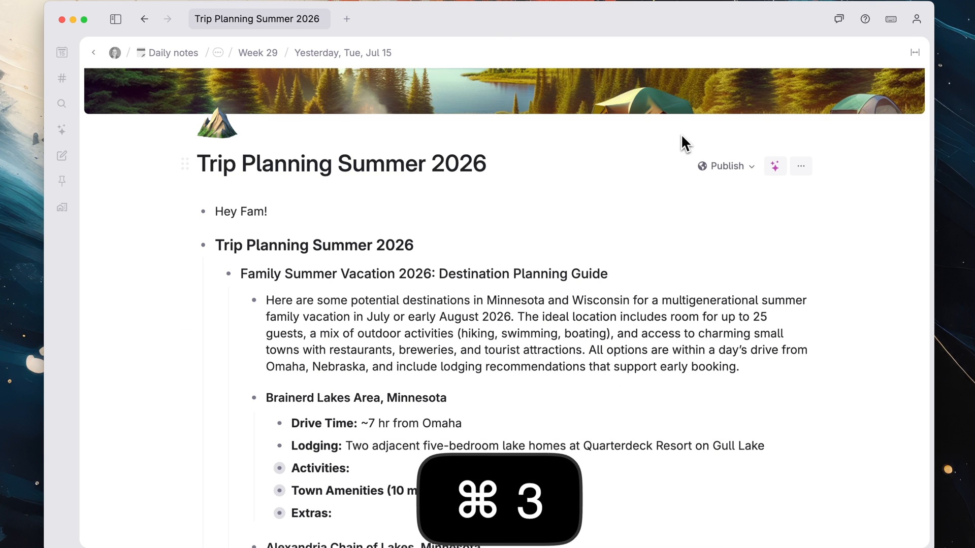
pyautogui.press('cmd+3')
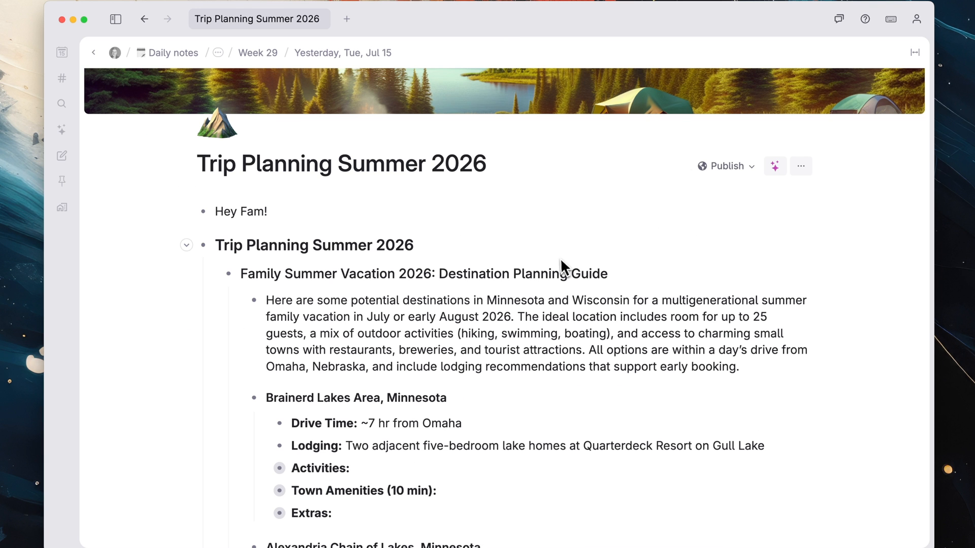
pyautogui.press('cmd+p')
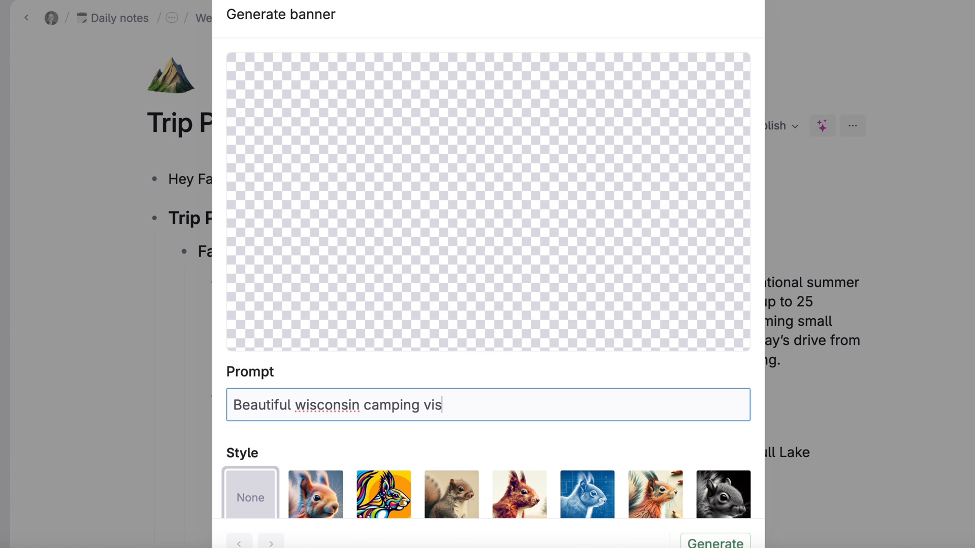
# Generate a banner from the Wisconsin camping prompt and scroll the fastest-route note to its photo.
pyautogui.click(714, 541)
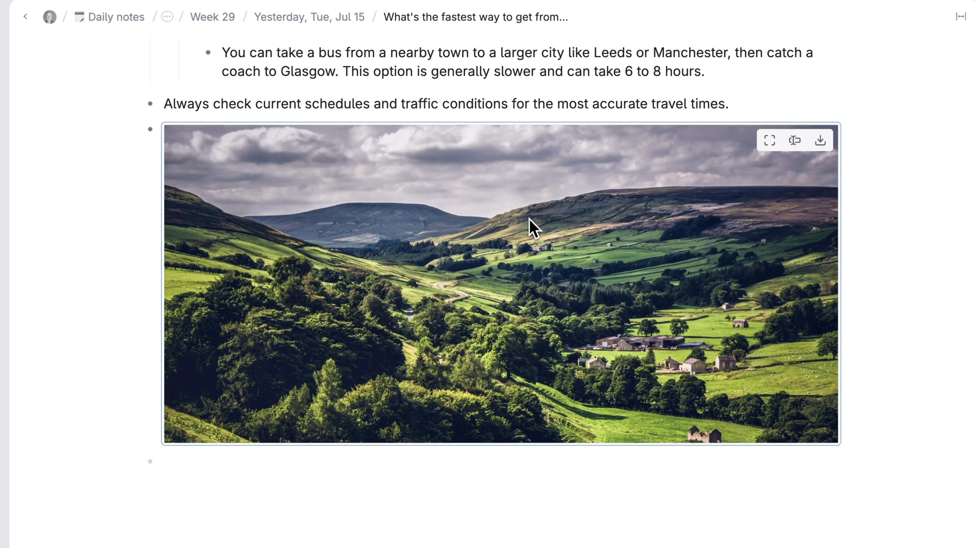
pyautogui.scroll(3)
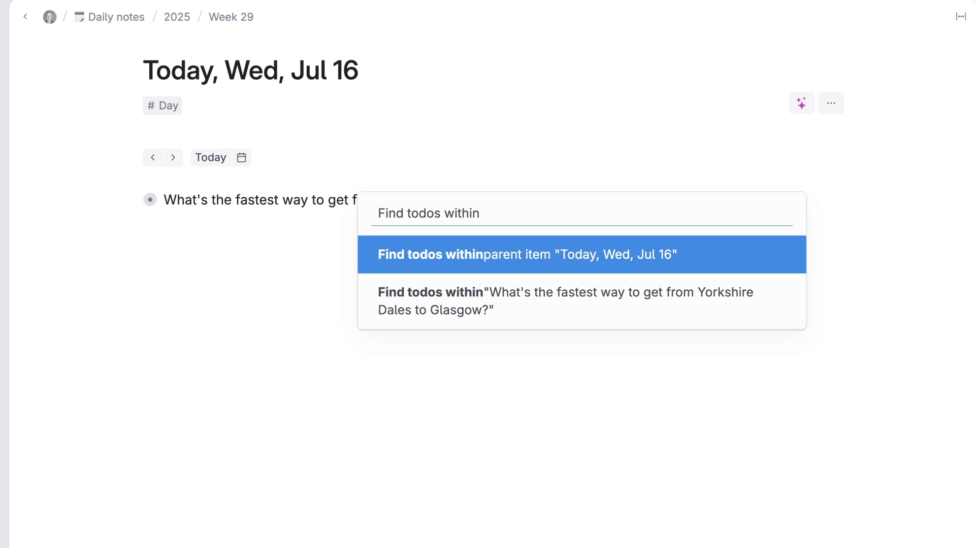
# Find todos within the Yorkshire Dales question and comment "I can probably do this wh" under the Review task.
pyautogui.click(564, 301)
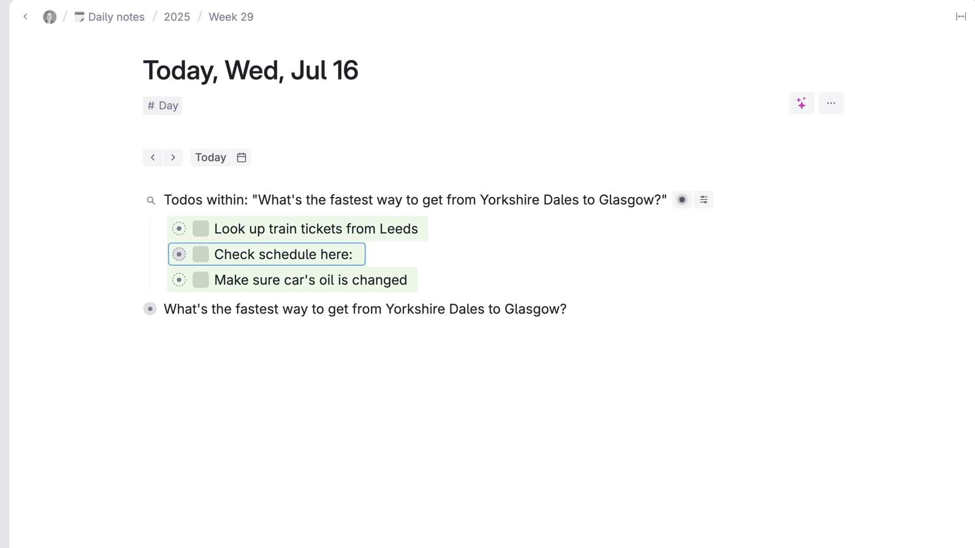
pyautogui.moveTo(221, 254)
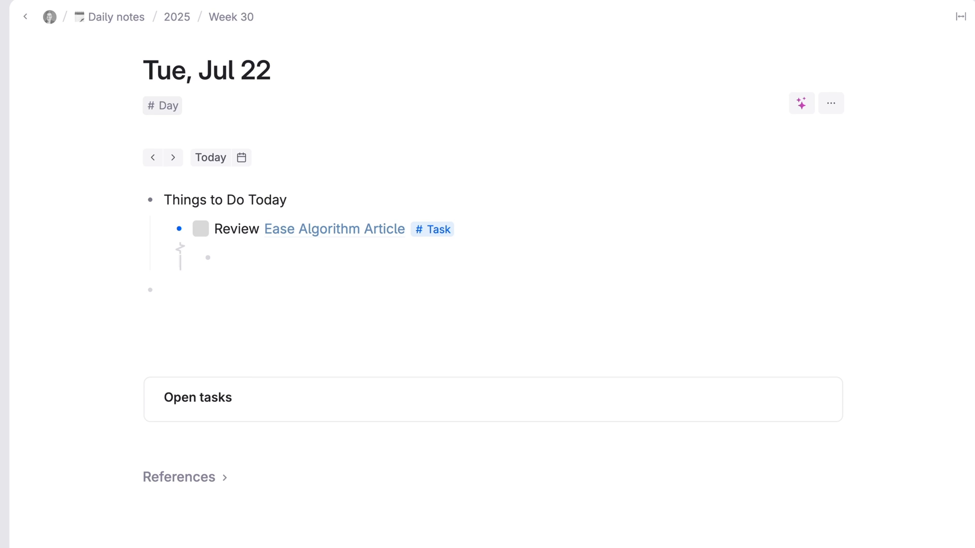
pyautogui.write('I can probably do this wh')
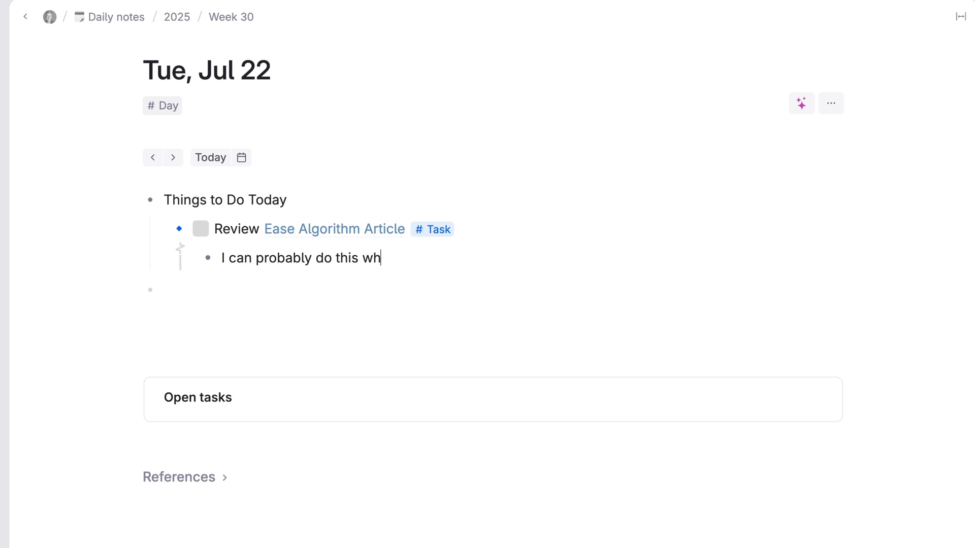
# Return to the Fri, Jul 18 note and scroll to the Food I Love to buy list.
pyautogui.click(153, 157)
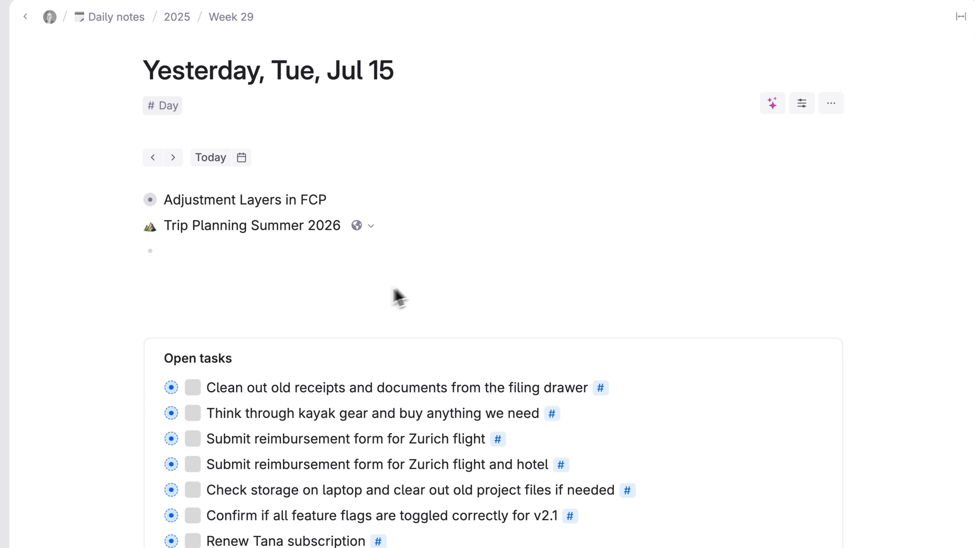
pyautogui.scroll(-3)
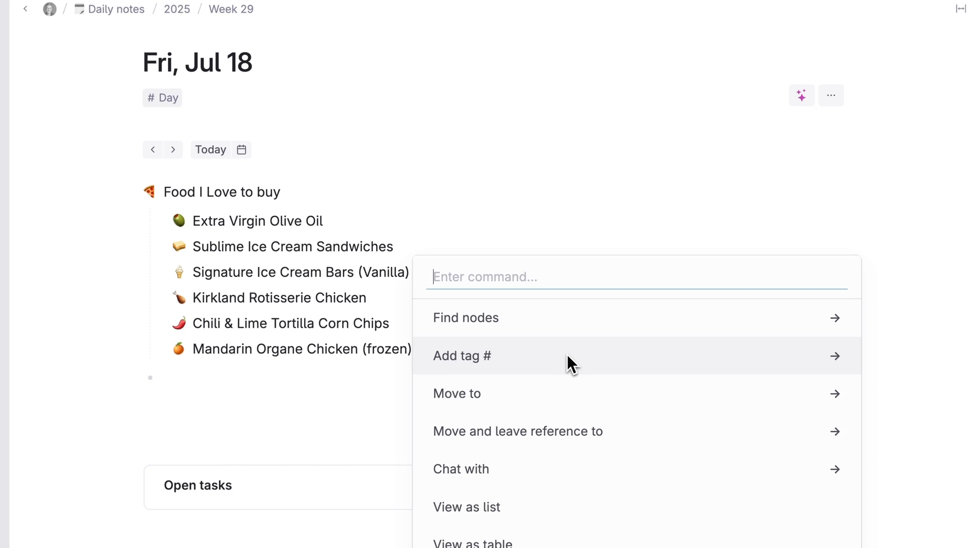
# Move the Mandarin Organe Chicken item to the top of the food list.
pyautogui.write('move to to')
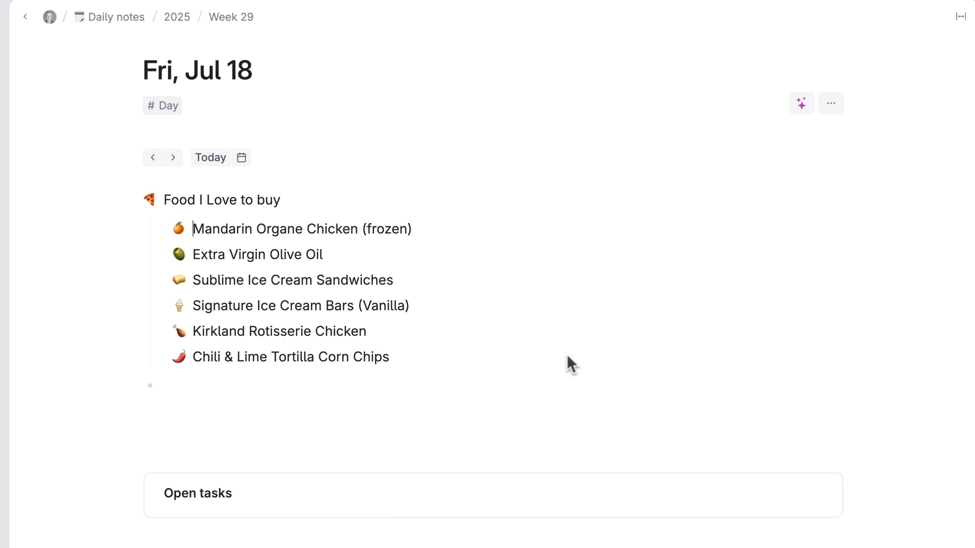
pyautogui.click(173, 148)
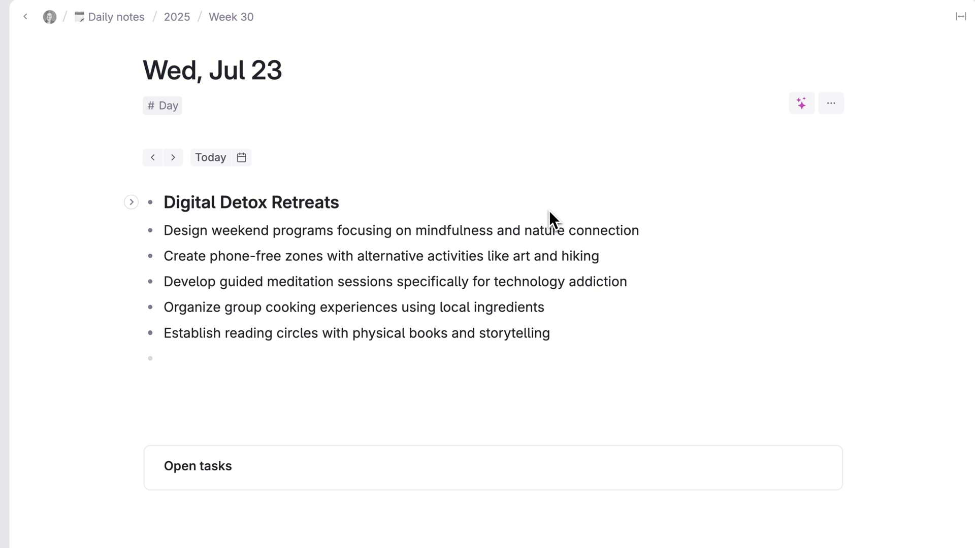
# Indent the five retreat ideas under Digital Detox Retreats.
pyautogui.write('indent')
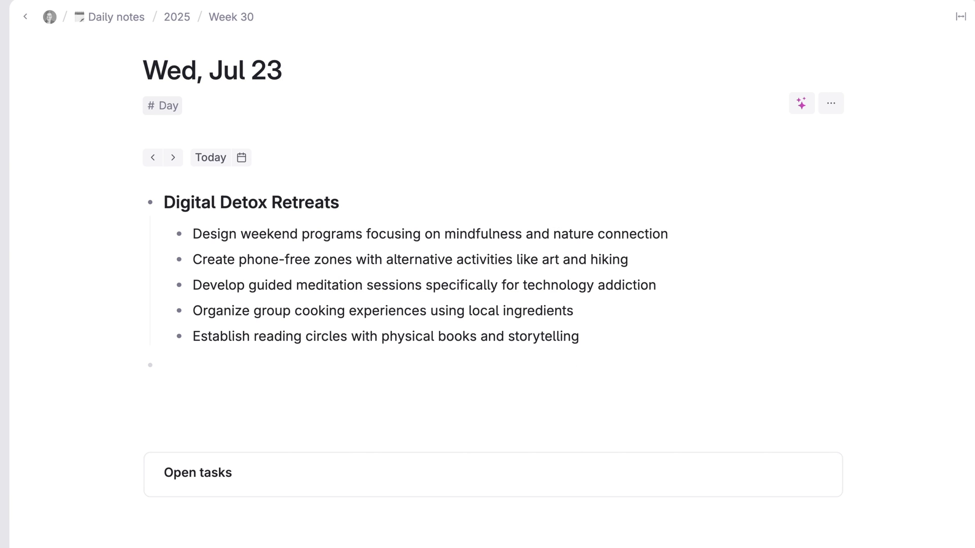
pyautogui.click(173, 158)
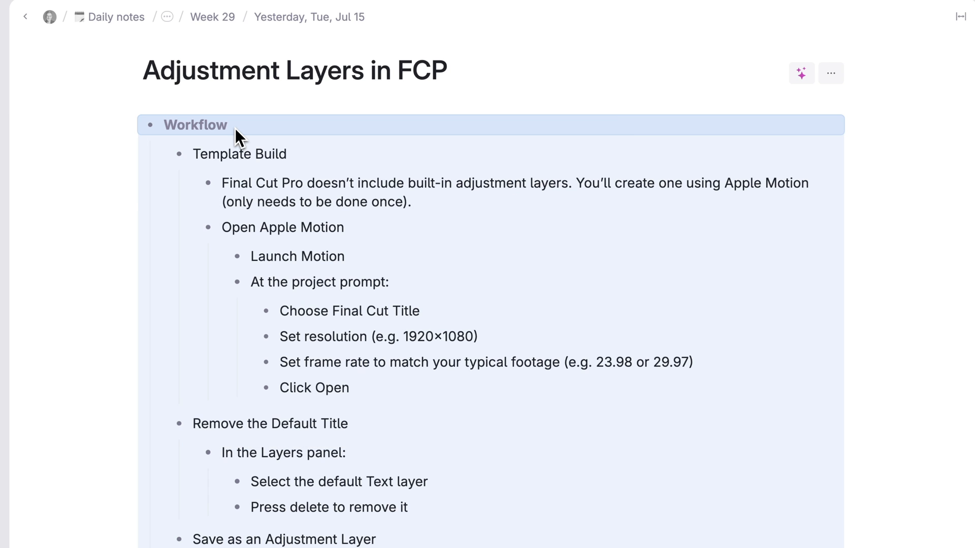
pyautogui.moveTo(310, 440)
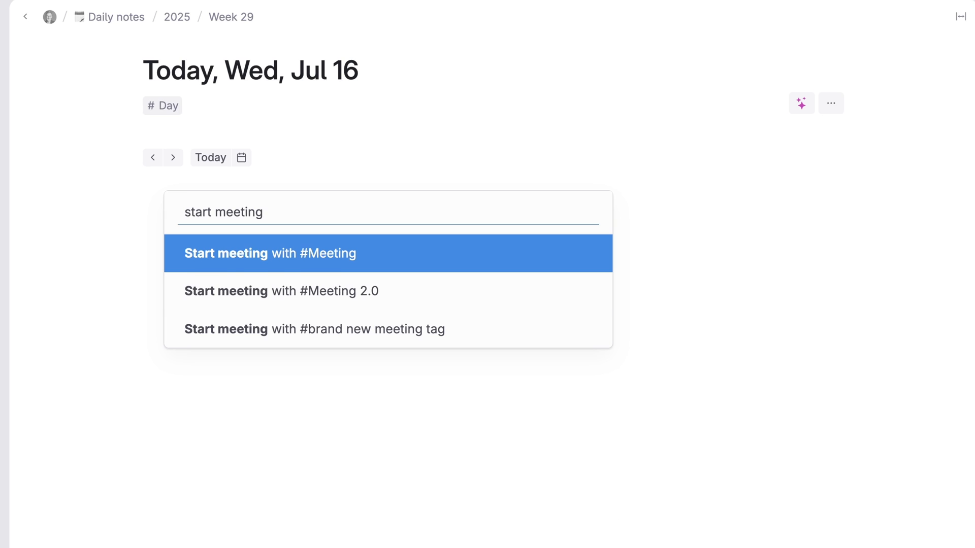
# Filter the Cmd+K menu to the 'Paste code as moonscript' option.
pyautogui.click(280, 292)
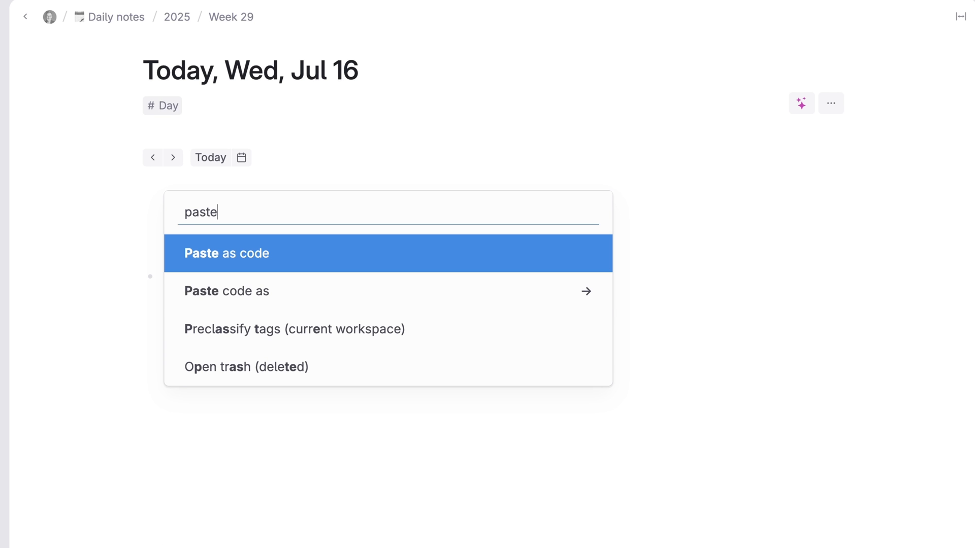
pyautogui.write('Paste code as moo')
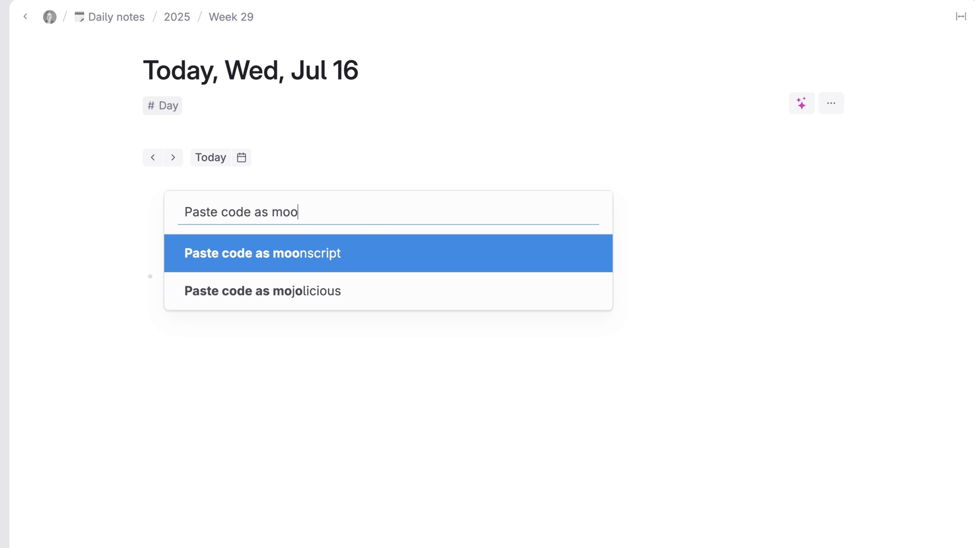